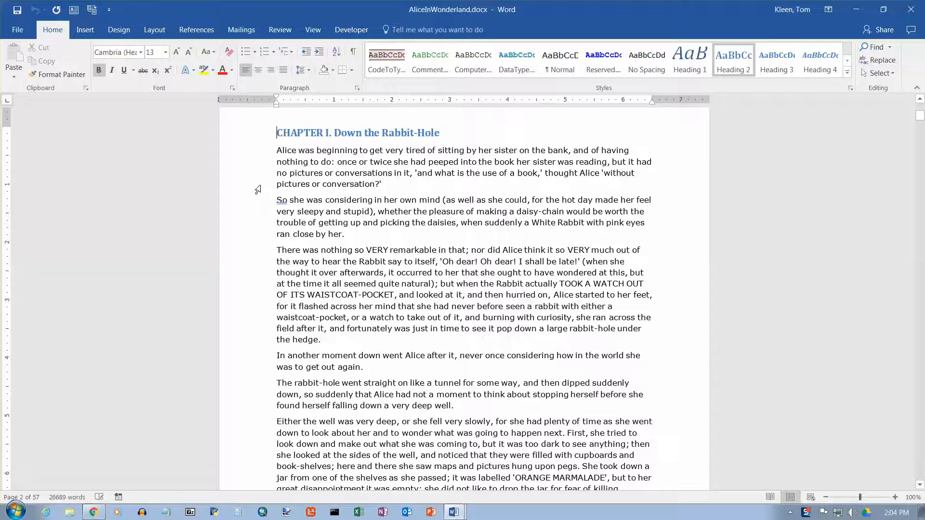
{"action": "mouse_move", "coordinate": [342, 196]}
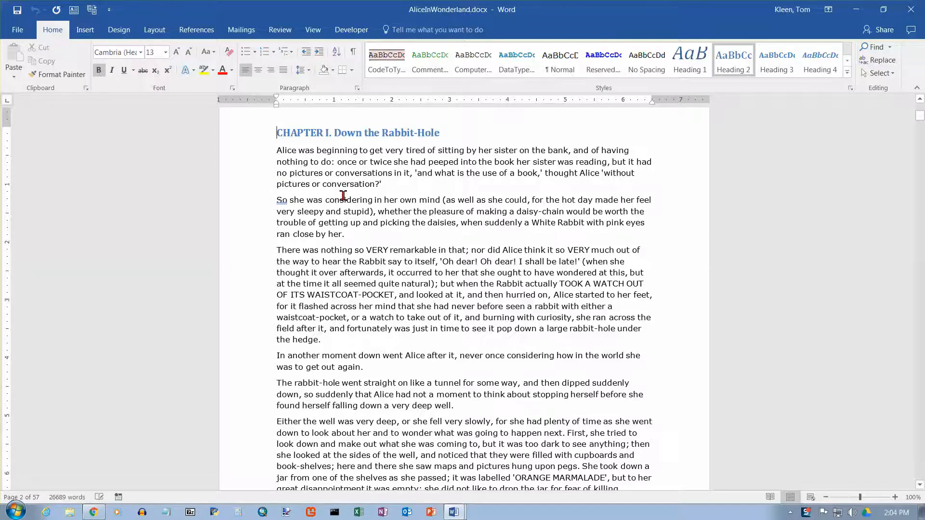
{"action": "mouse_move", "coordinate": [316, 225]}
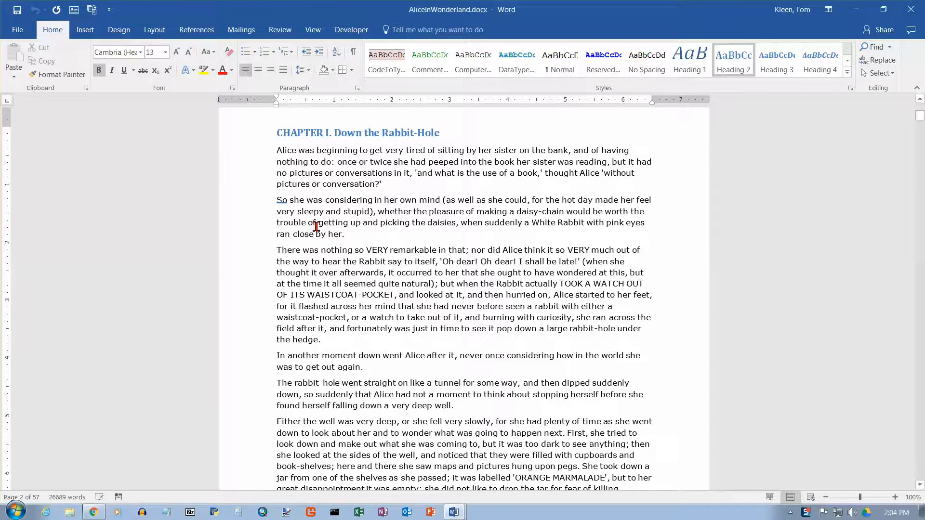
Step: Show the View ribbon and scroll through the pages, returning to the top of Chapter I
{"action": "left_click", "coordinate": [313, 30]}
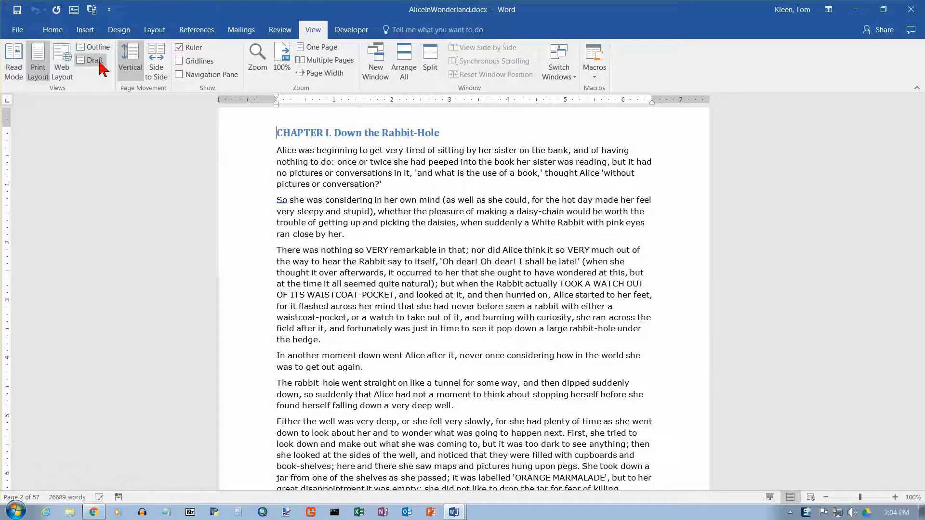
{"action": "mouse_move", "coordinate": [70, 107]}
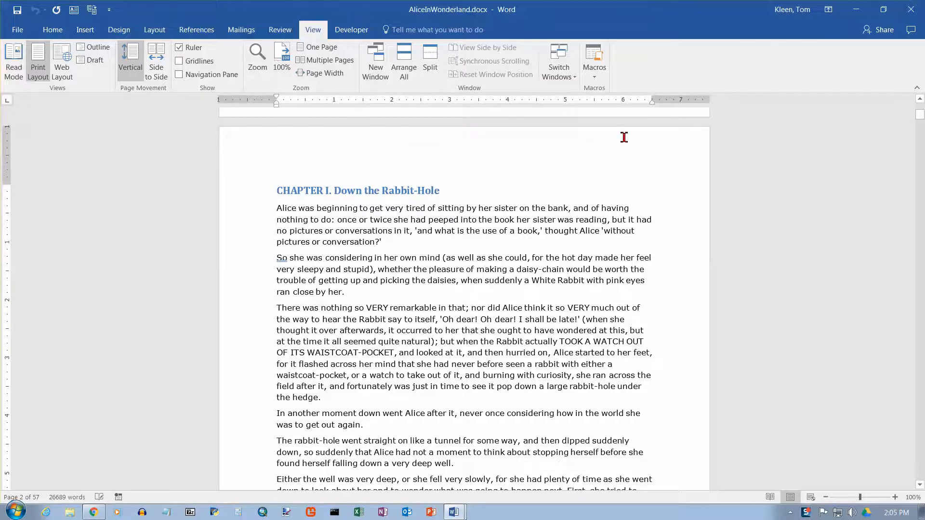
{"action": "scroll", "scroll_direction": "down", "scroll_amount": 3}
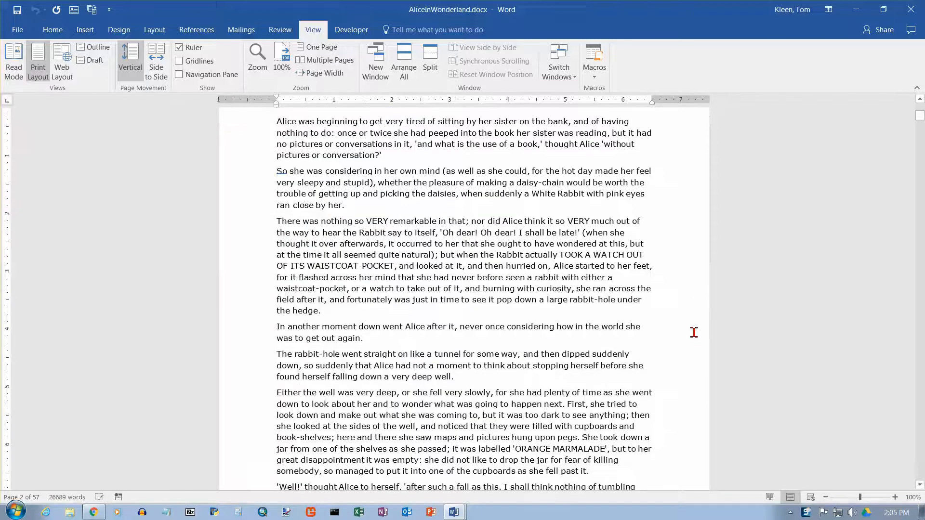
{"action": "scroll", "scroll_direction": "down", "scroll_amount": 3}
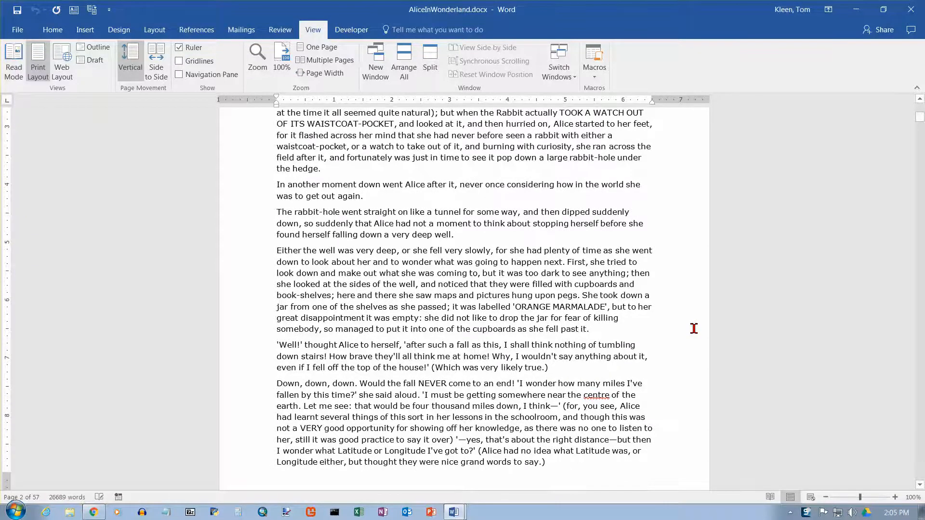
{"action": "scroll", "scroll_direction": "up", "scroll_amount": 3}
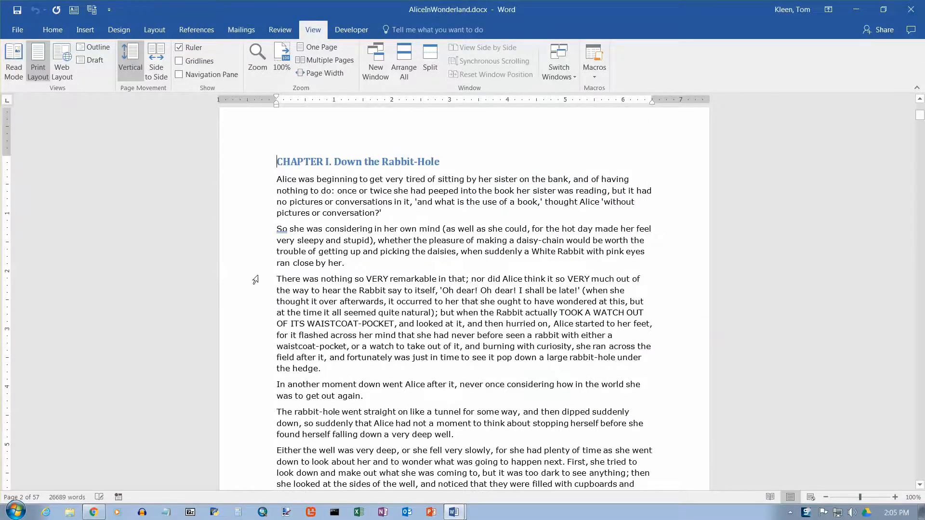
{"action": "mouse_move", "coordinate": [56, 99]}
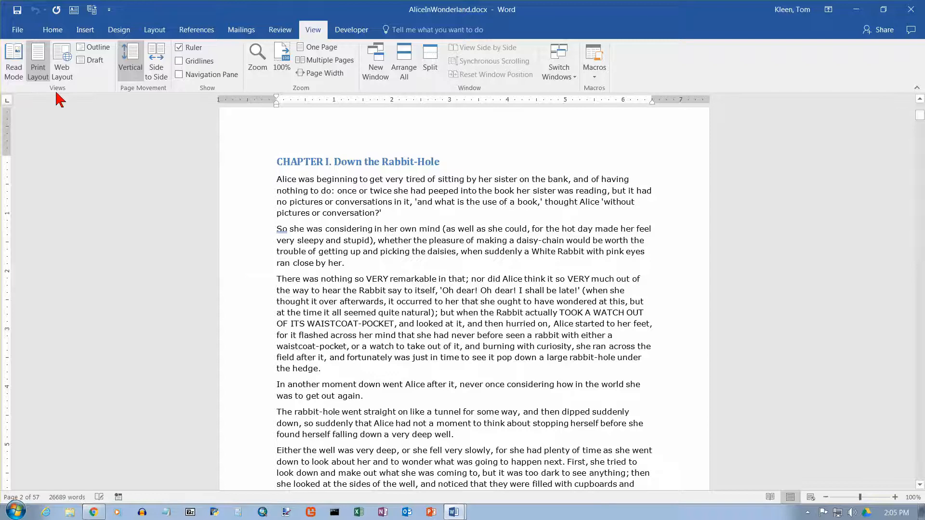
{"action": "mouse_move", "coordinate": [13, 61]}
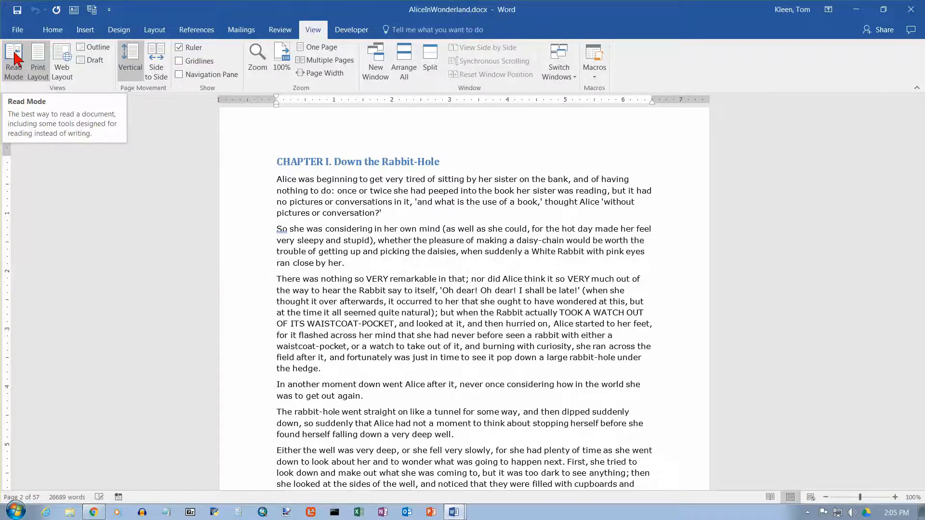
Step: Switch to Read Mode and page forward through the book into Chapter II
{"action": "left_click", "coordinate": [12, 61]}
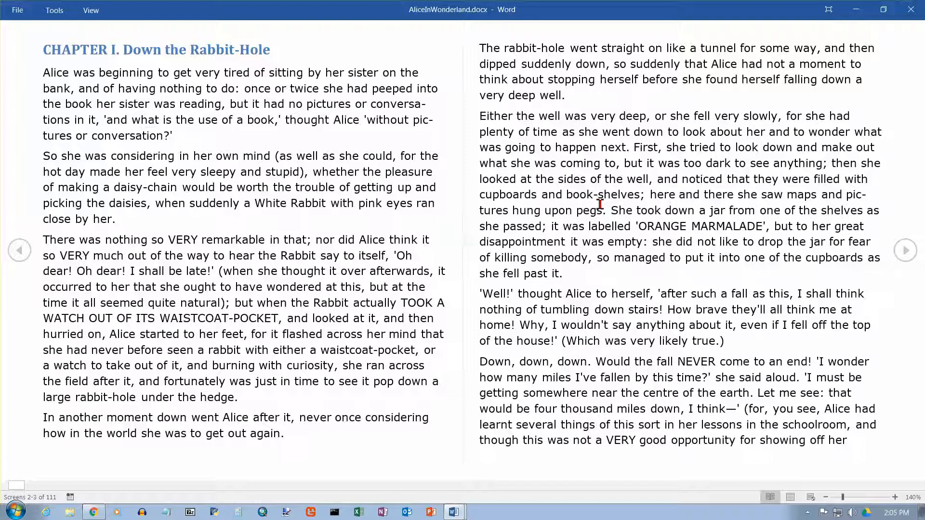
{"action": "mouse_move", "coordinate": [462, 61]}
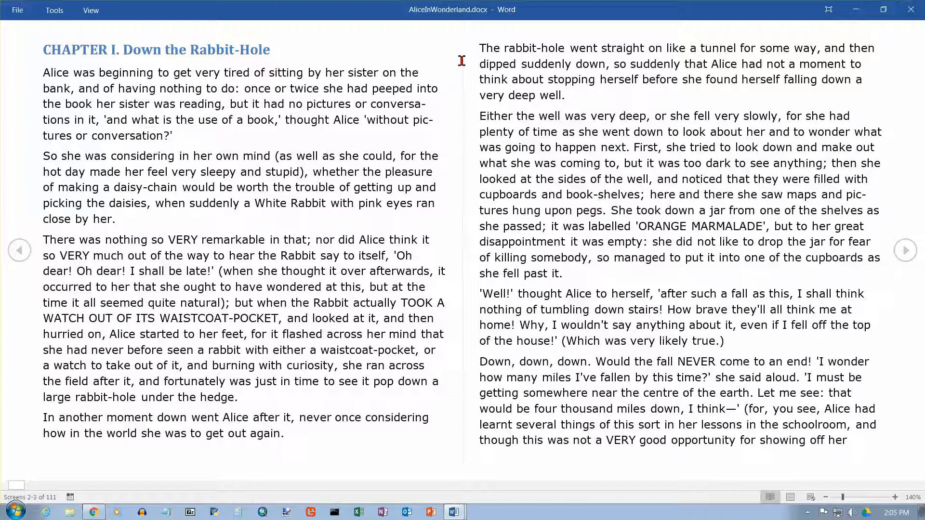
{"action": "mouse_move", "coordinate": [466, 246]}
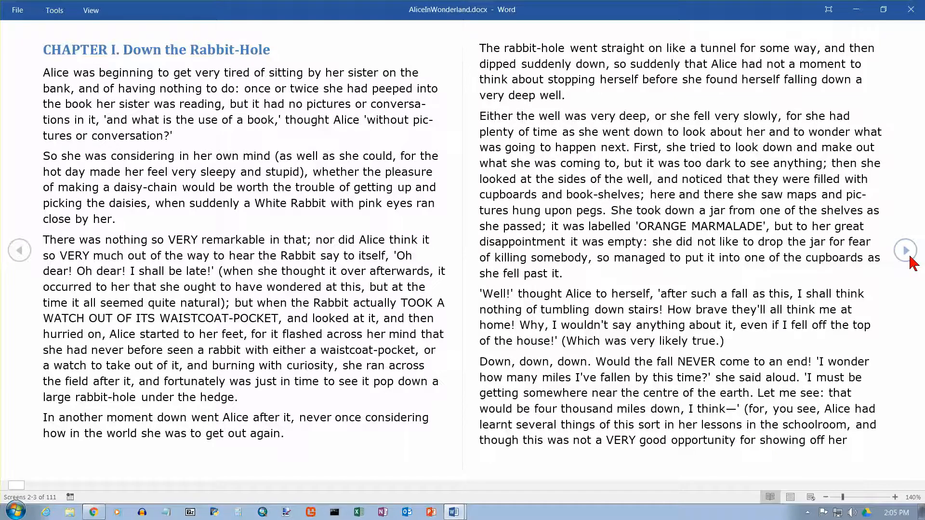
{"action": "left_click", "coordinate": [906, 250]}
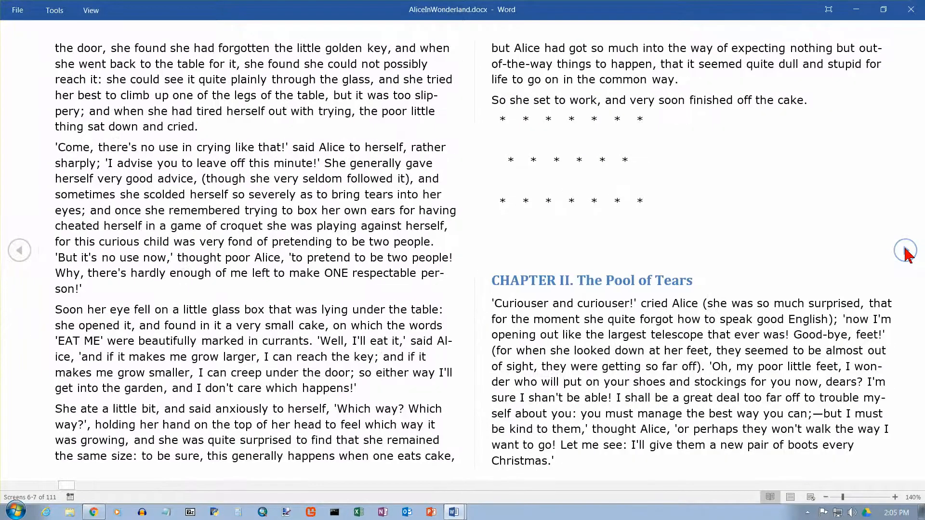
{"action": "left_click", "coordinate": [904, 249]}
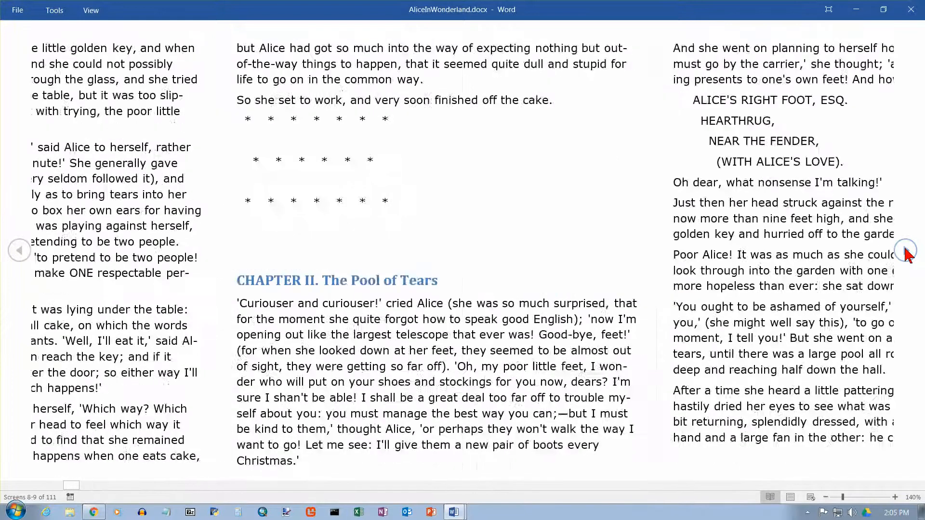
{"action": "left_click", "coordinate": [905, 251]}
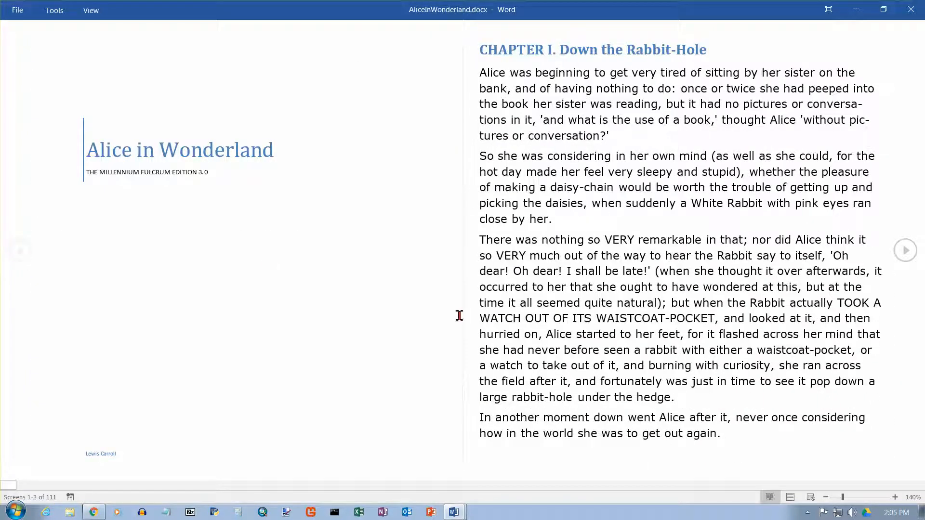
{"action": "mouse_move", "coordinate": [790, 151]}
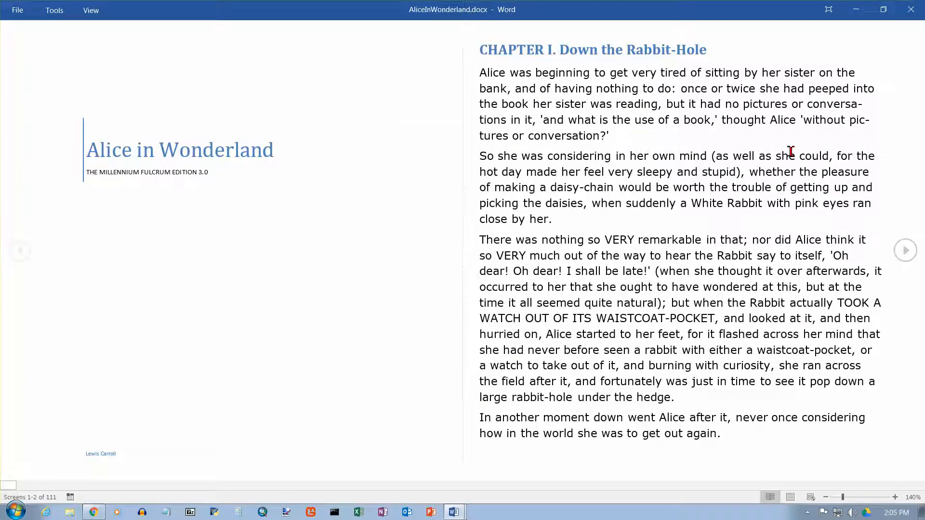
{"action": "mouse_move", "coordinate": [677, 167]}
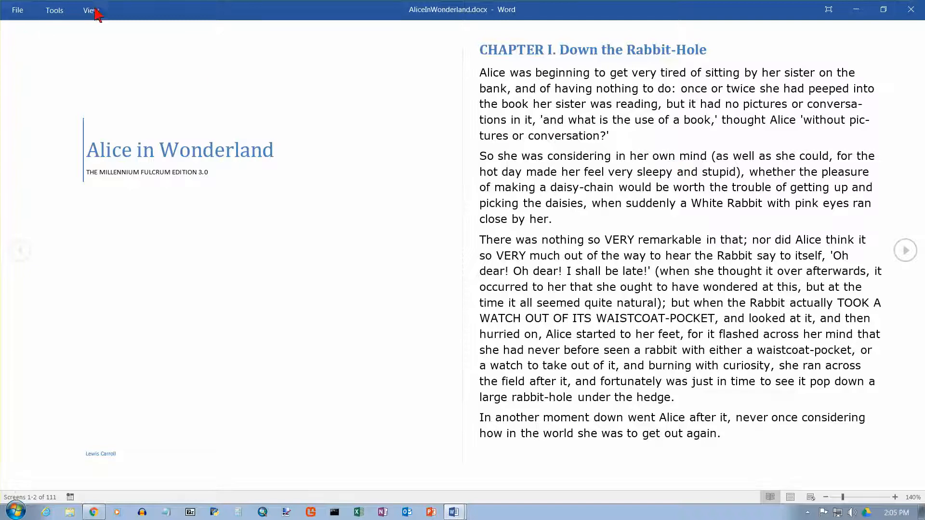
Step: Show Read Mode's View menu over the title screen
{"action": "left_click", "coordinate": [90, 10]}
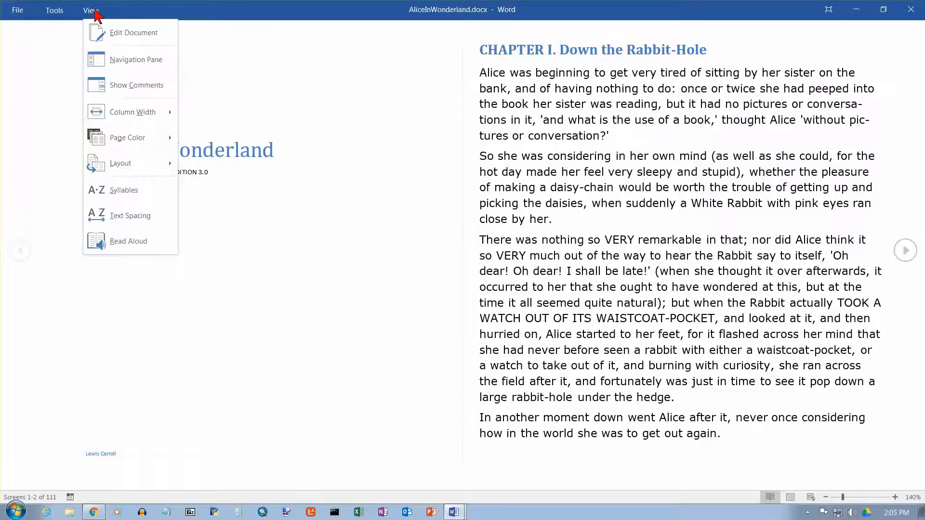
{"action": "mouse_move", "coordinate": [133, 33]}
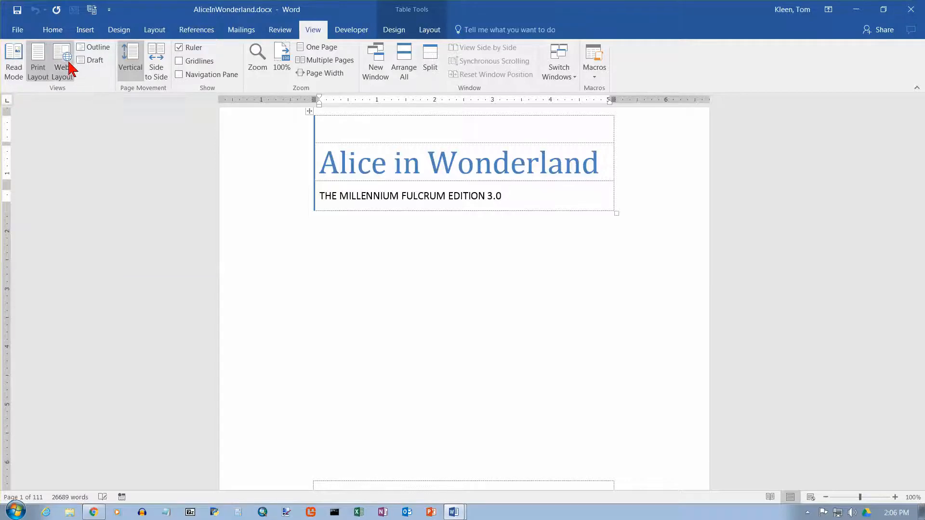
Step: Display the document in Web Layout with the text spanning the full window width
{"action": "left_click", "coordinate": [62, 61]}
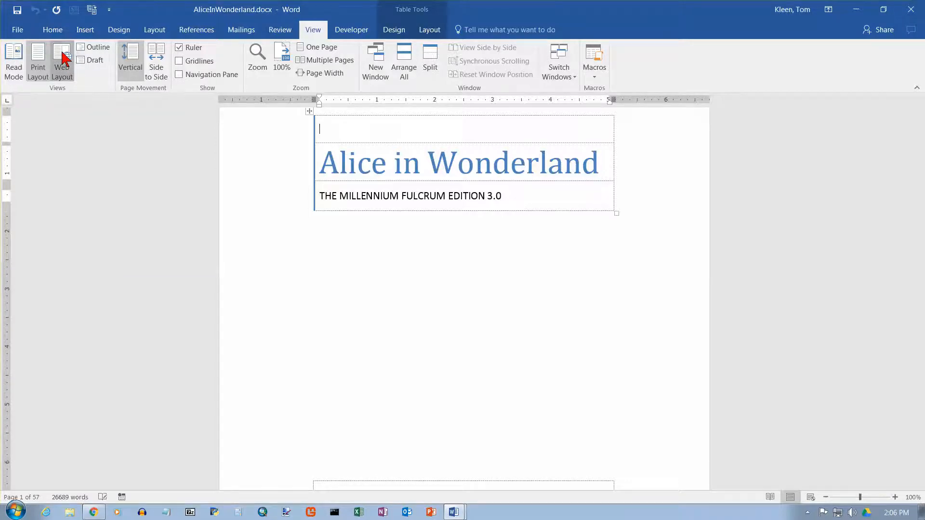
{"action": "left_click", "coordinate": [62, 61]}
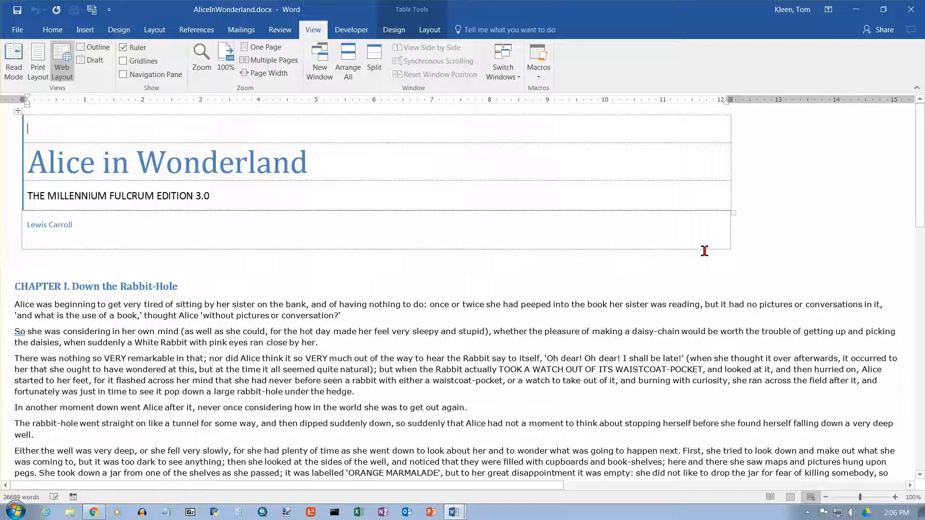
{"action": "scroll", "scroll_direction": "down", "scroll_amount": 3}
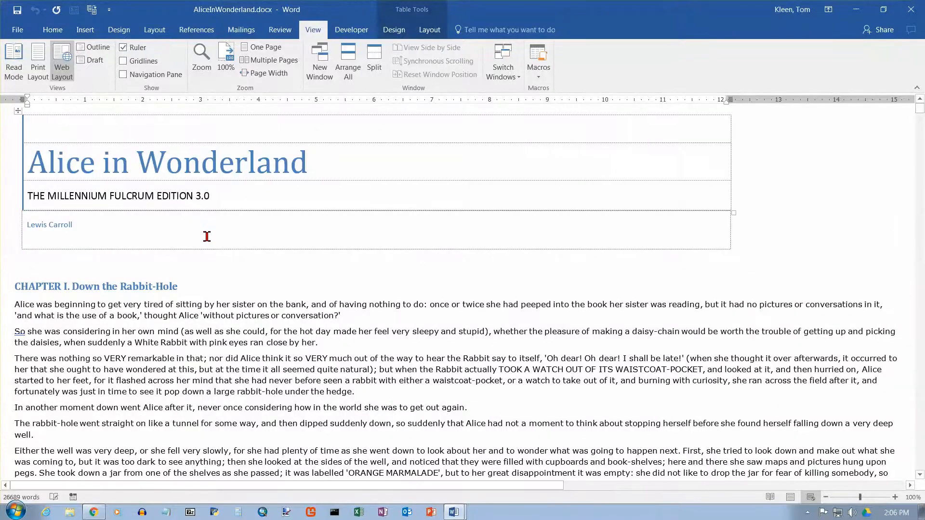
{"action": "mouse_move", "coordinate": [200, 288]}
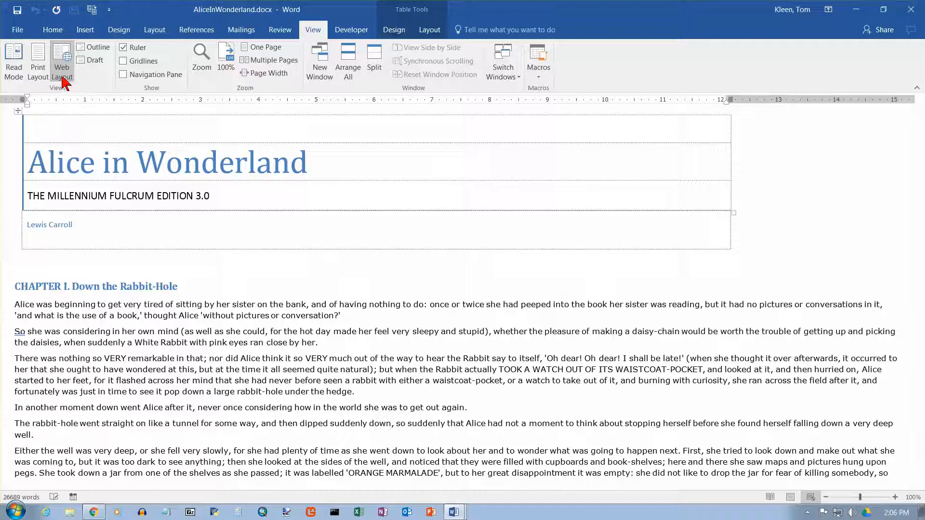
{"action": "left_click", "coordinate": [62, 61]}
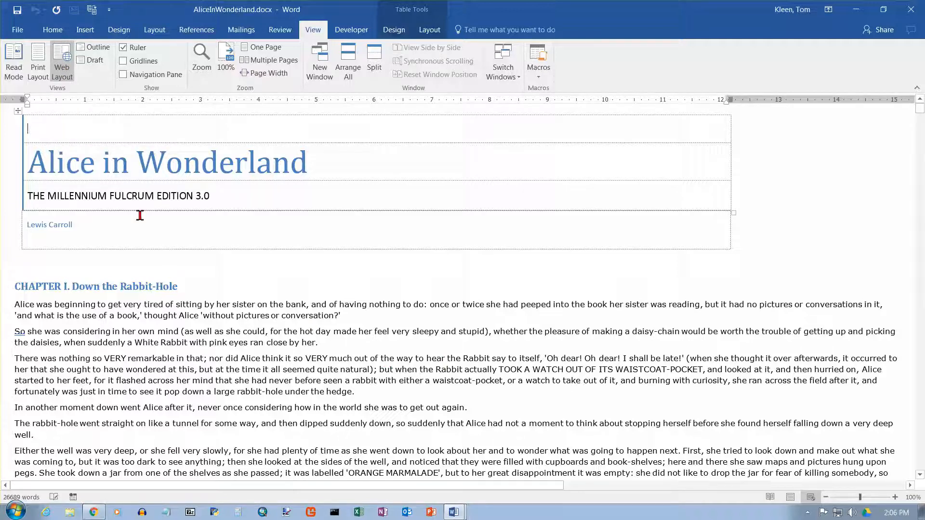
{"action": "mouse_move", "coordinate": [96, 47]}
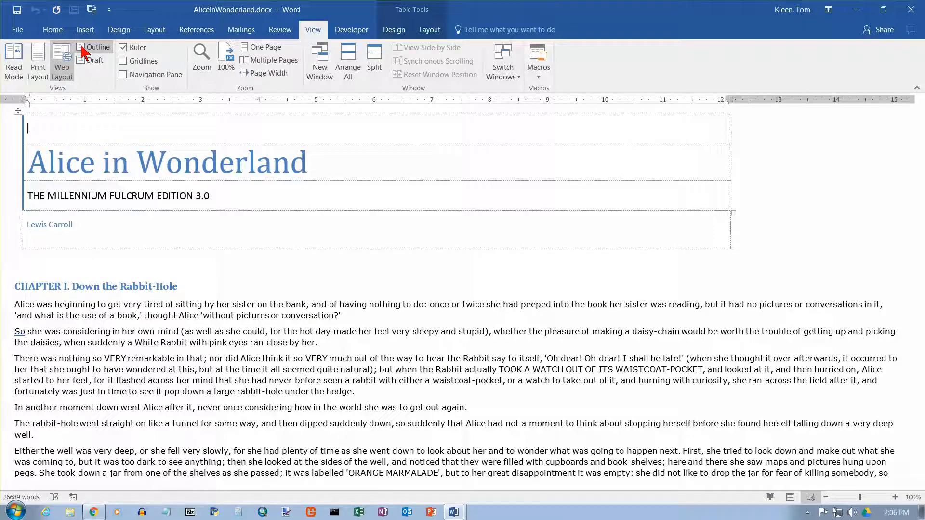
Step: Display the document in Outline view with the insertion point in the CHAPTER I heading
{"action": "left_click", "coordinate": [96, 47]}
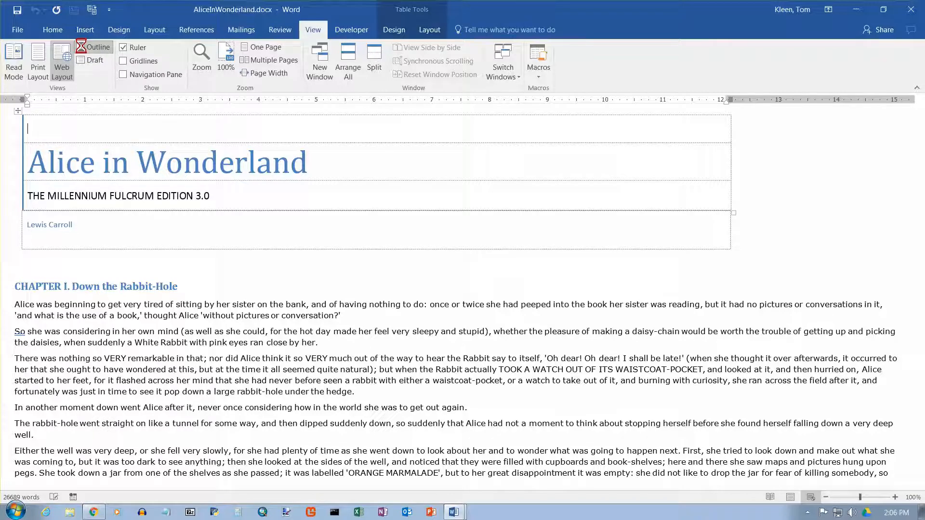
{"action": "left_click", "coordinate": [96, 53]}
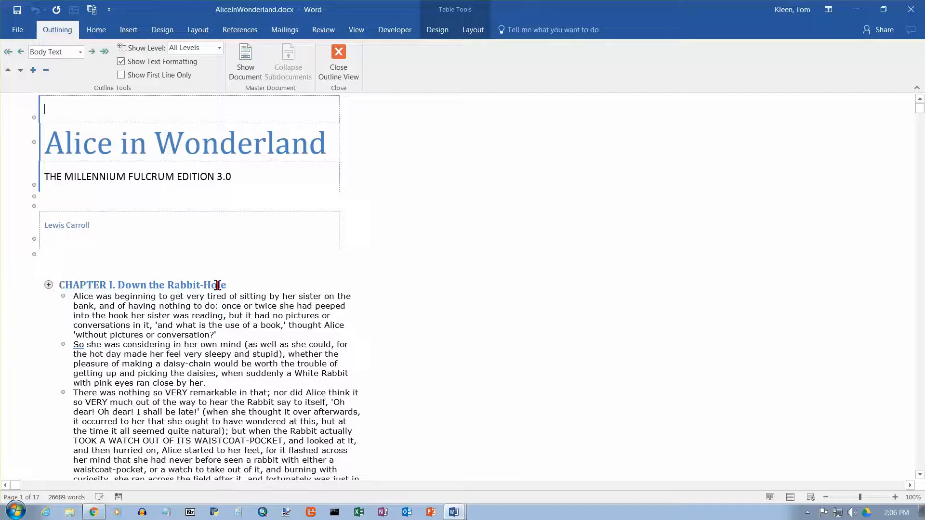
{"action": "left_click", "coordinate": [63, 285]}
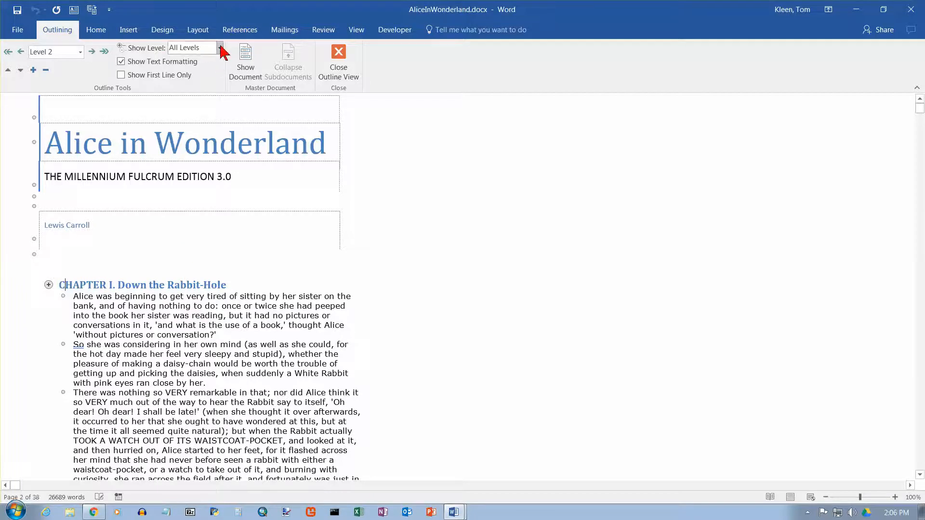
Step: Collapse the outline to Level 1, then Level 2, listing the twelve chapter headings
{"action": "left_click", "coordinate": [220, 48]}
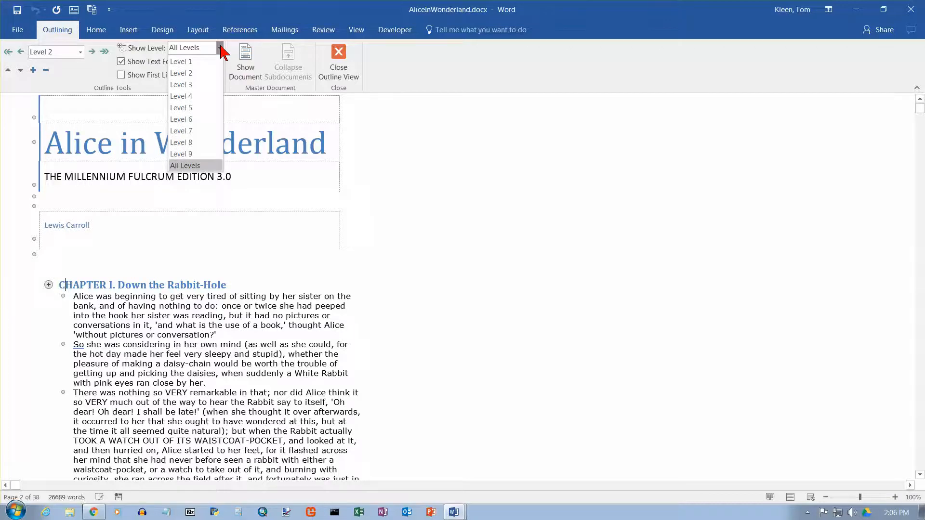
{"action": "left_click", "coordinate": [180, 61]}
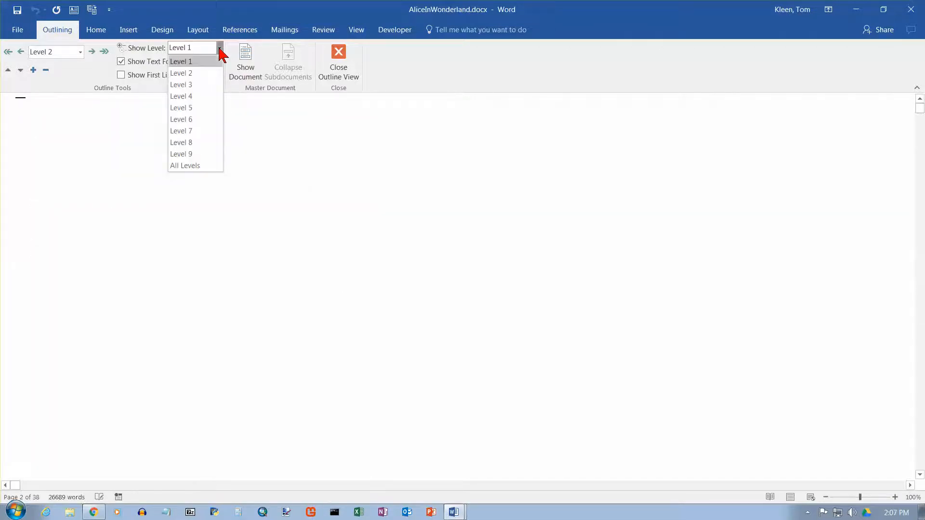
{"action": "left_click", "coordinate": [180, 74]}
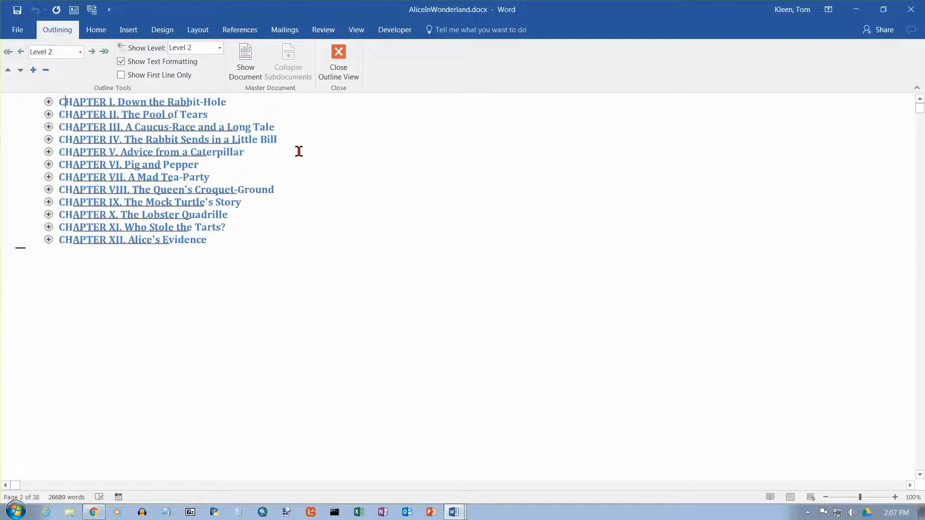
{"action": "mouse_move", "coordinate": [190, 97]}
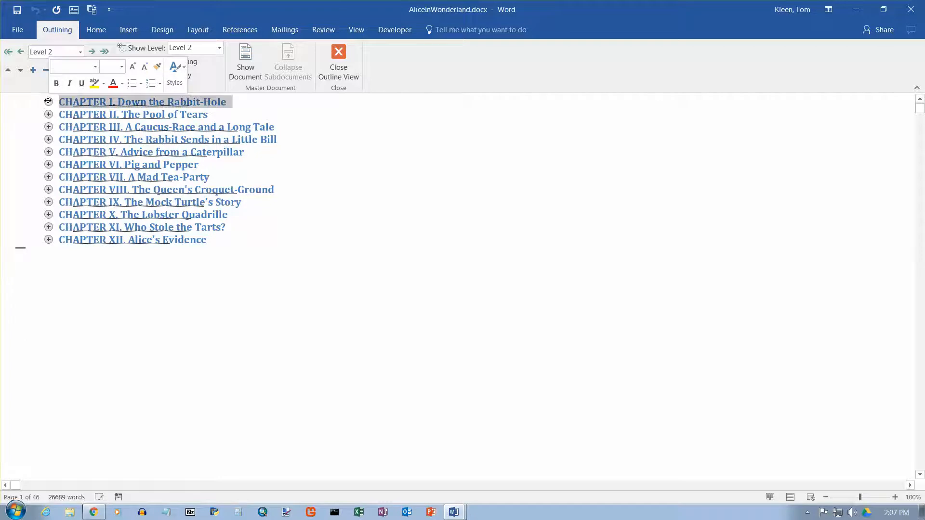
Step: Select the Chapter I heading with its contents via its outline symbol
{"action": "left_click", "coordinate": [122, 62]}
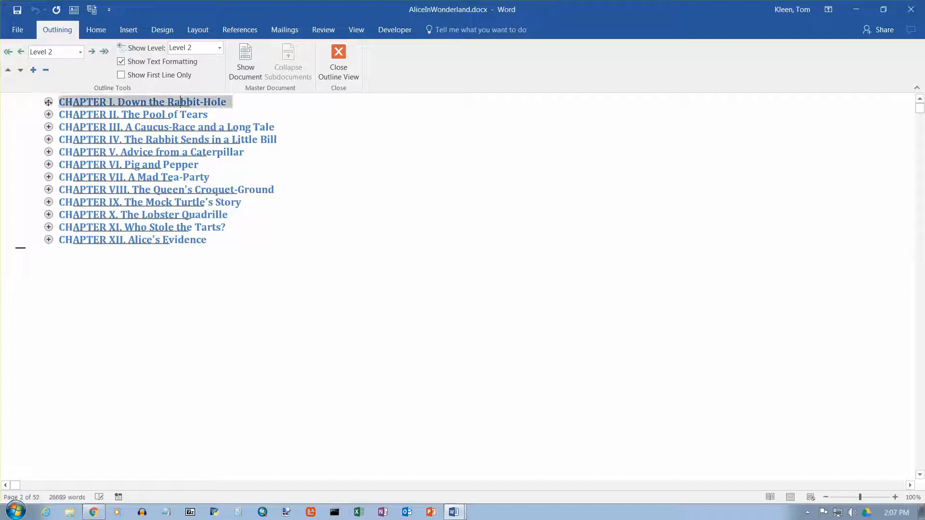
{"action": "double_click", "coordinate": [48, 102]}
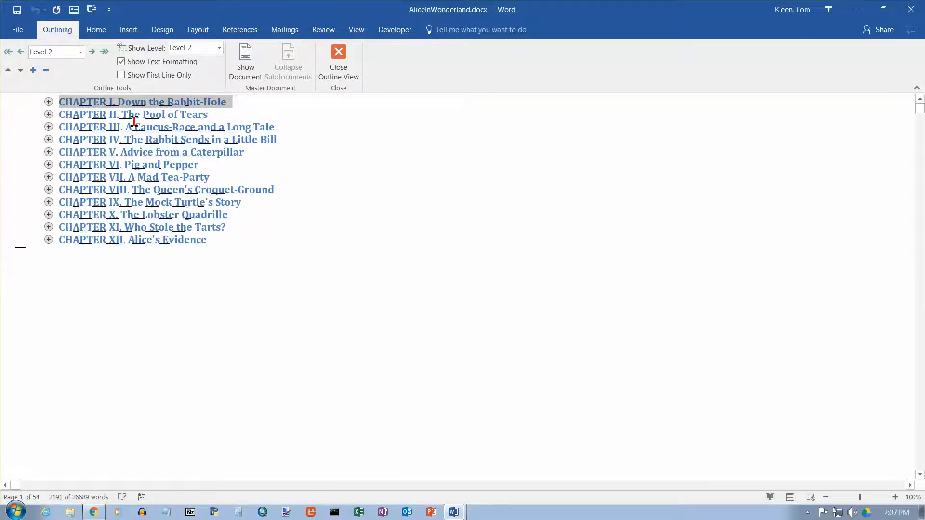
{"action": "left_click", "coordinate": [135, 151]}
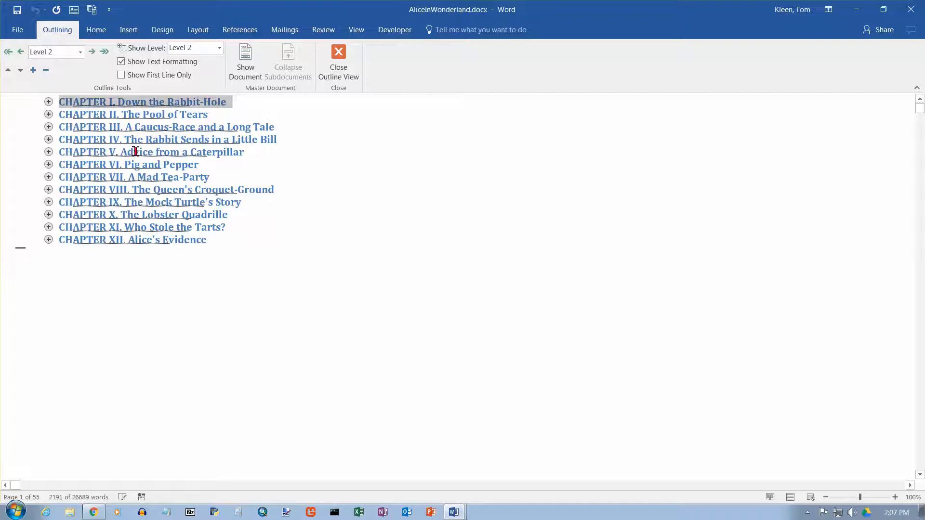
{"action": "mouse_move", "coordinate": [173, 209]}
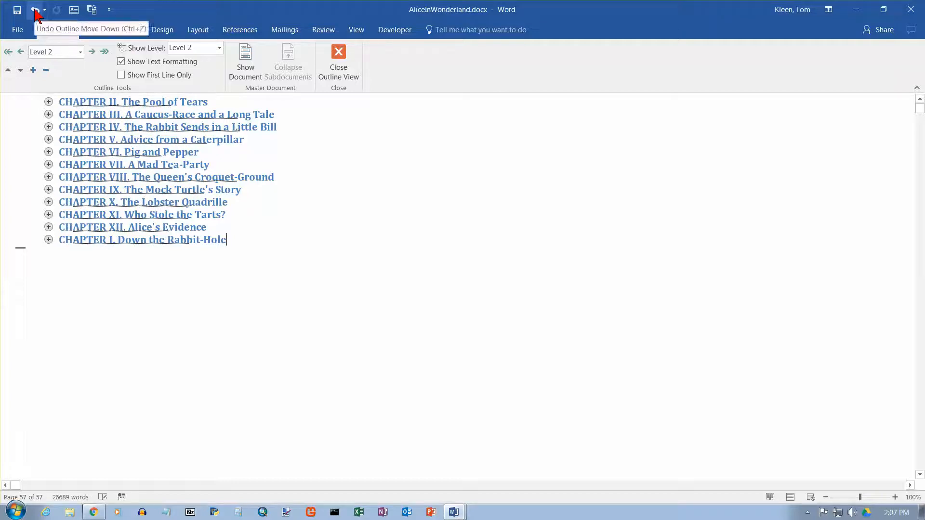
{"action": "left_click", "coordinate": [35, 9]}
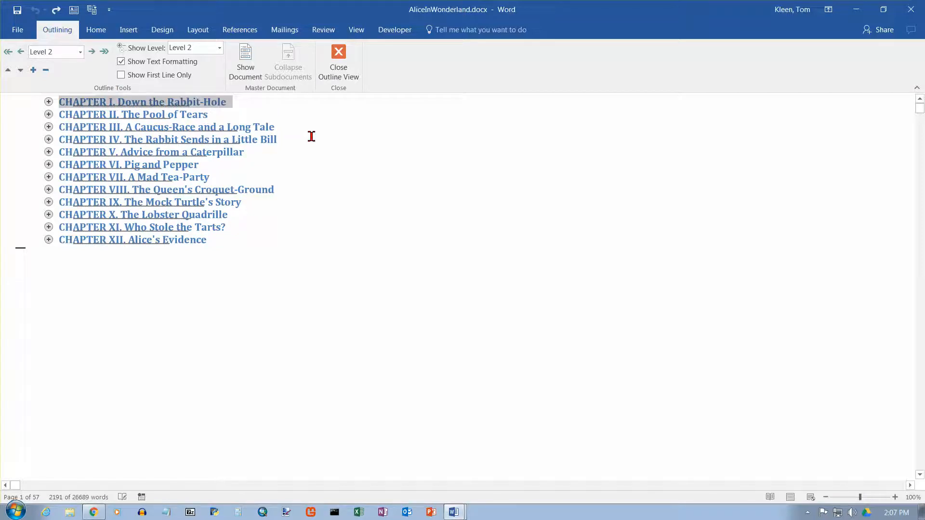
{"action": "mouse_move", "coordinate": [338, 58]}
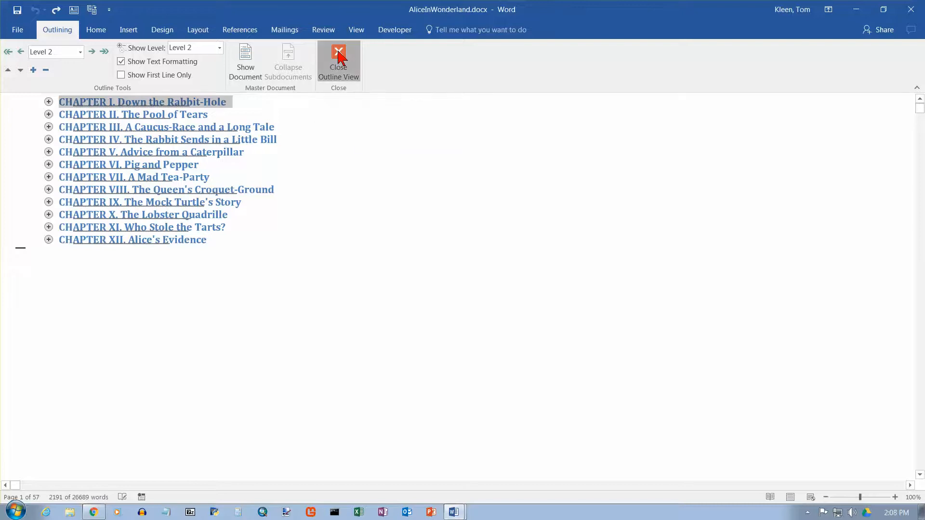
Step: Close Outline view, switch to Draft view and scroll through the text back to Chapter I
{"action": "left_click", "coordinate": [338, 62]}
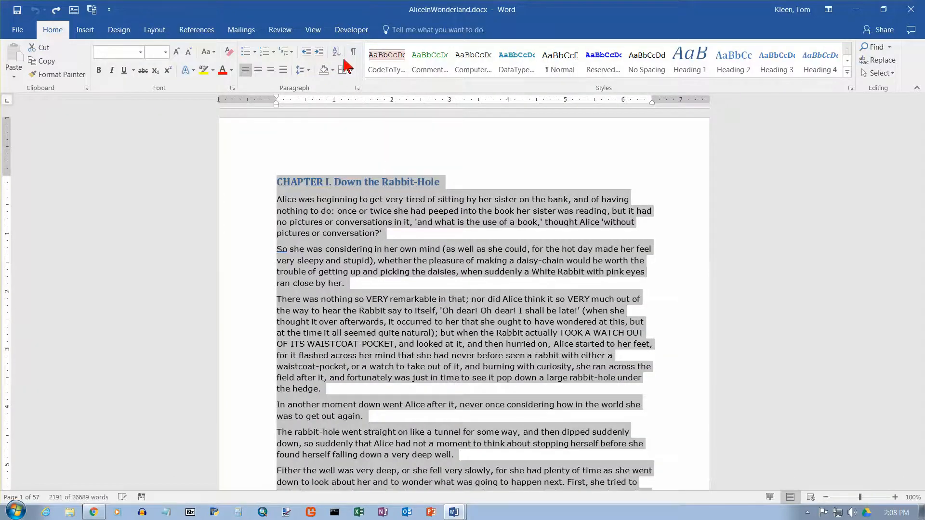
{"action": "left_click", "coordinate": [313, 30]}
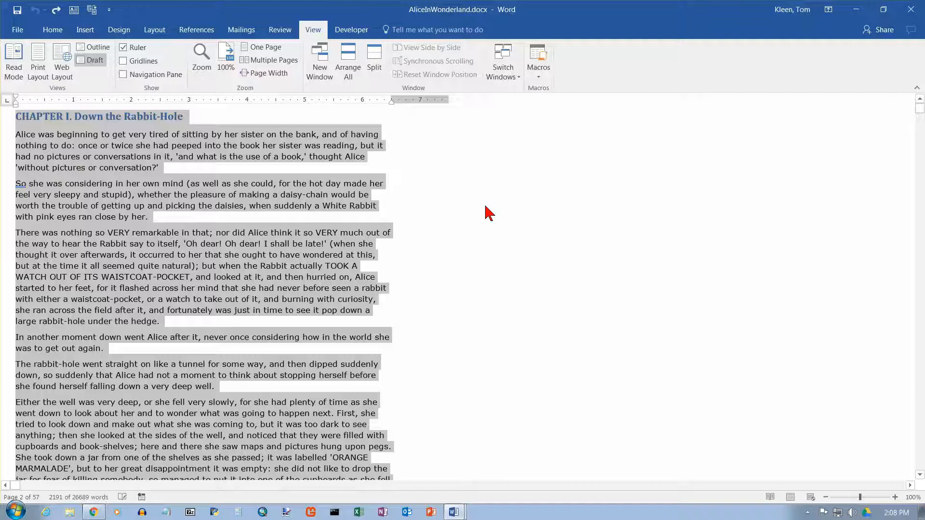
{"action": "mouse_move", "coordinate": [47, 147]}
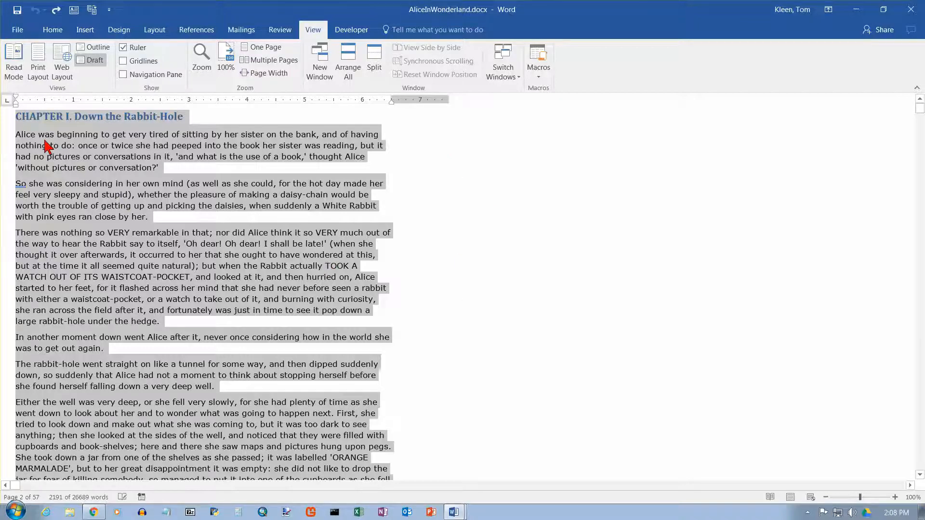
{"action": "mouse_move", "coordinate": [430, 271]}
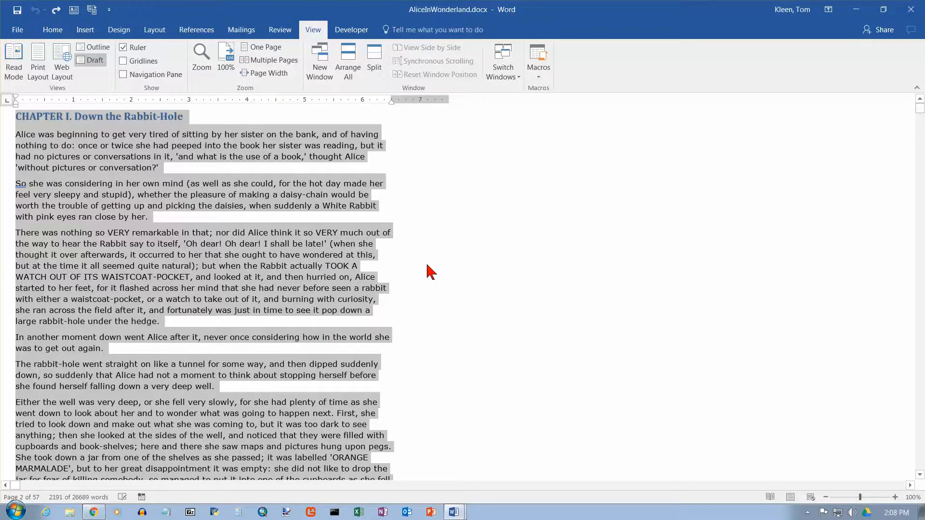
{"action": "scroll", "scroll_direction": "down", "scroll_amount": 3}
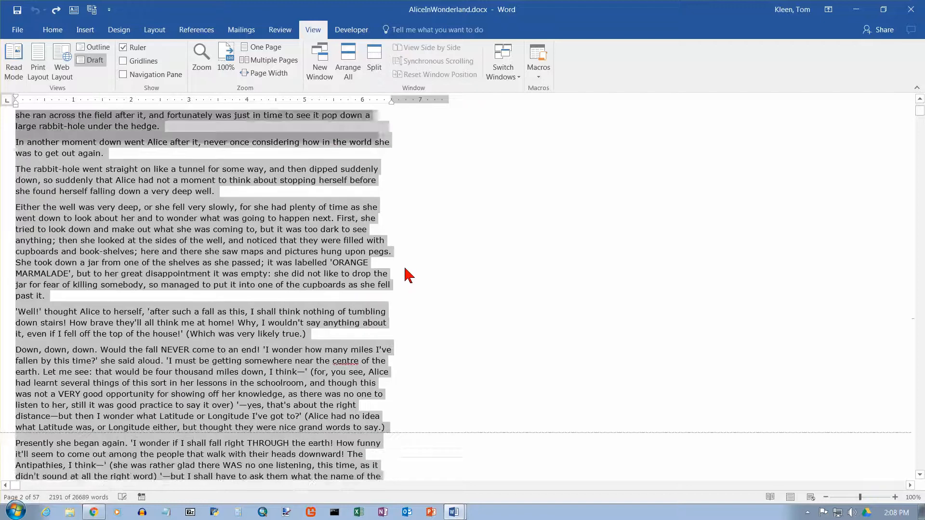
{"action": "scroll", "scroll_direction": "down", "scroll_amount": 3}
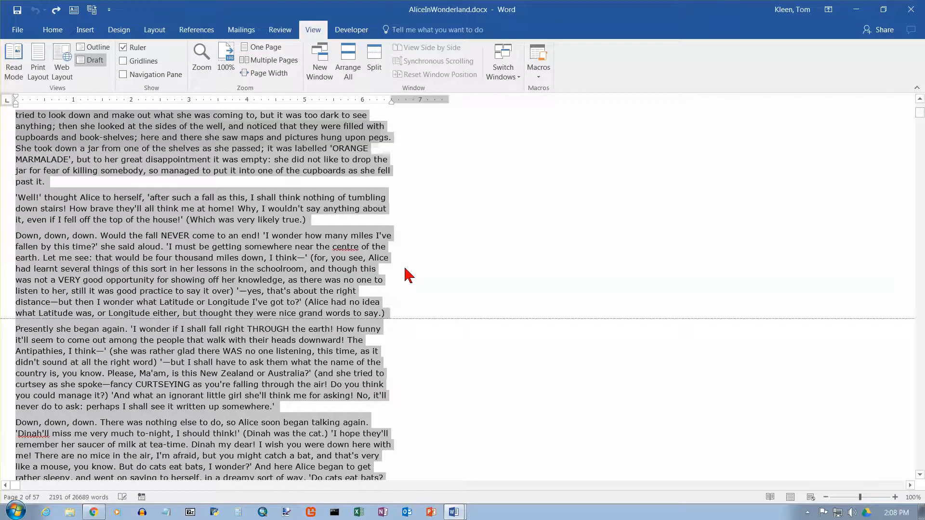
{"action": "scroll", "scroll_direction": "up", "scroll_amount": 3}
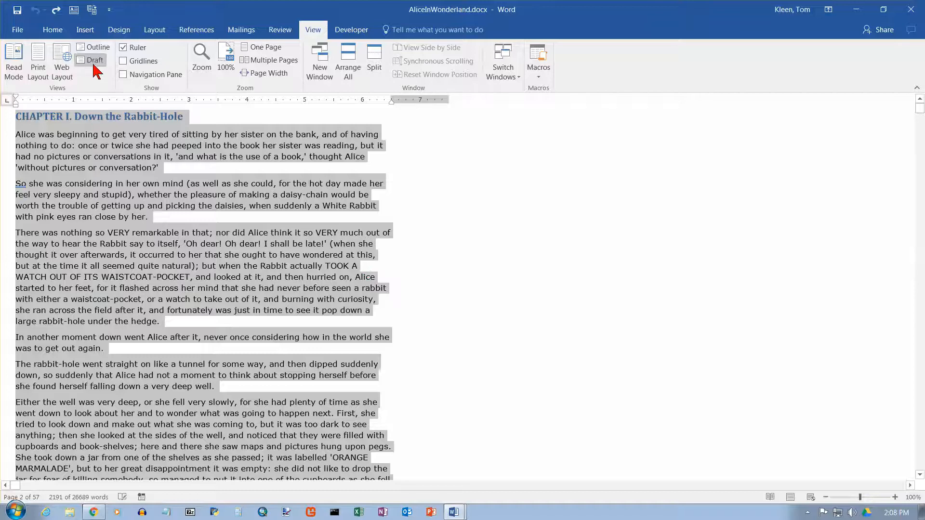
{"action": "mouse_move", "coordinate": [105, 92]}
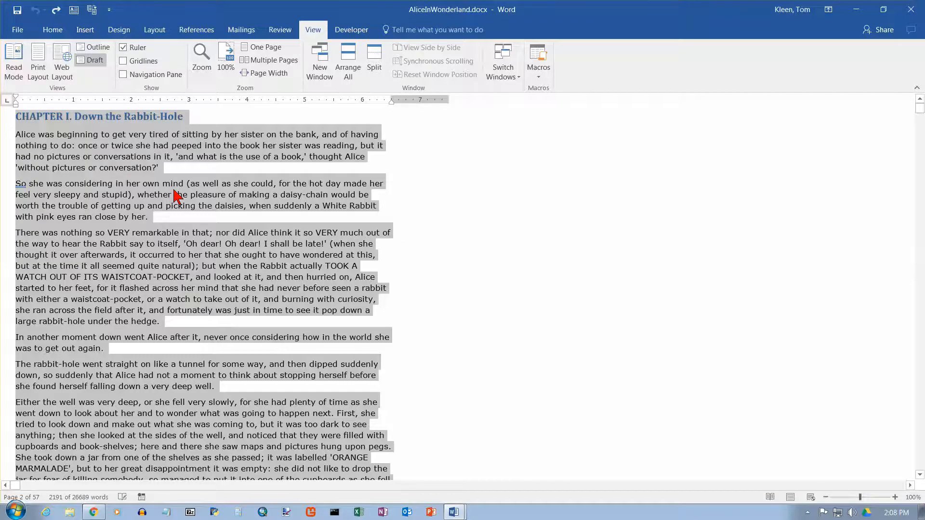
{"action": "mouse_move", "coordinate": [259, 175]}
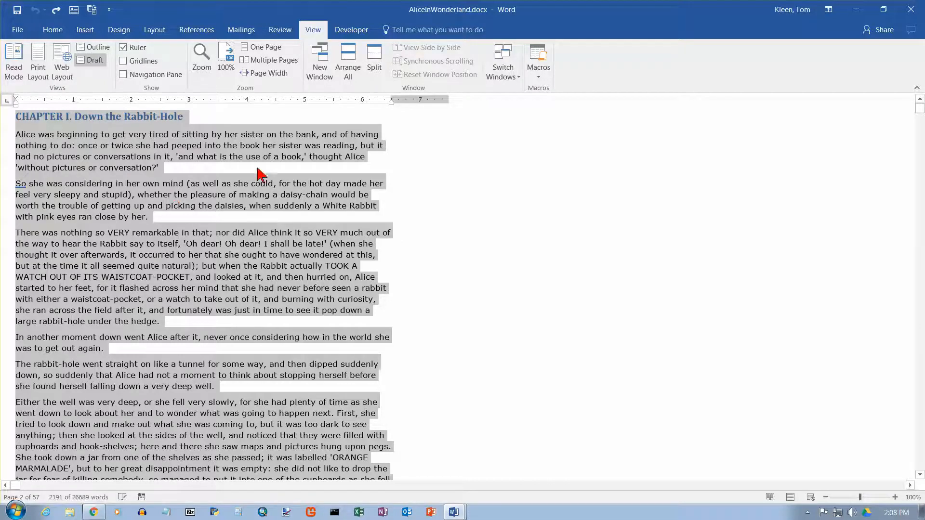
{"action": "mouse_move", "coordinate": [126, 164]}
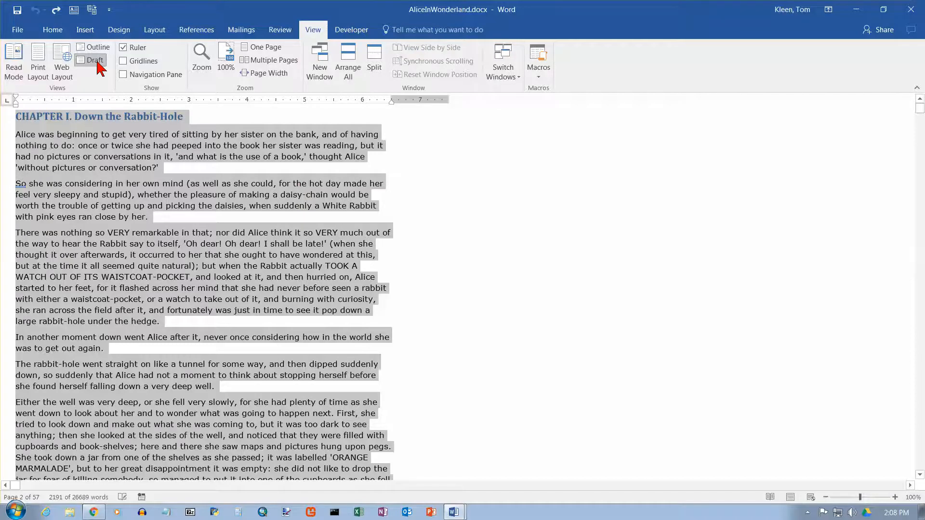
{"action": "mouse_move", "coordinate": [95, 60]}
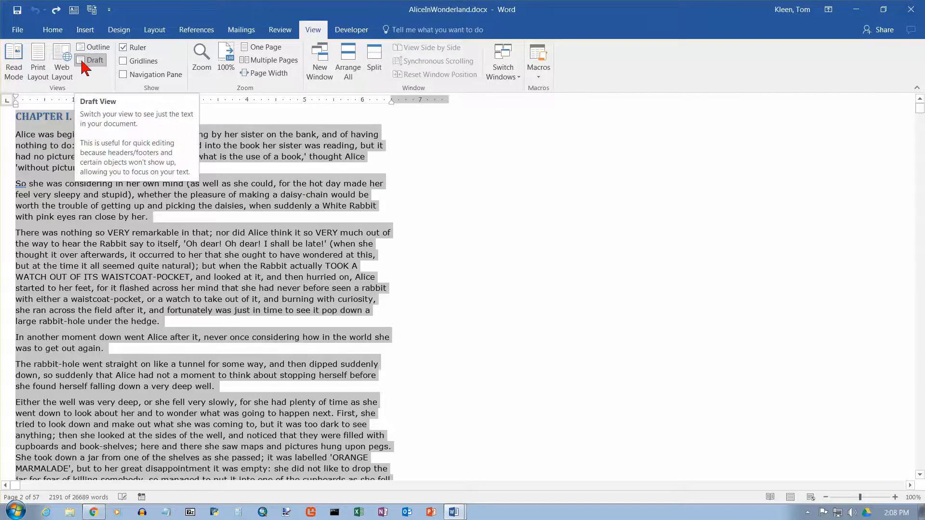
{"action": "mouse_move", "coordinate": [92, 67]}
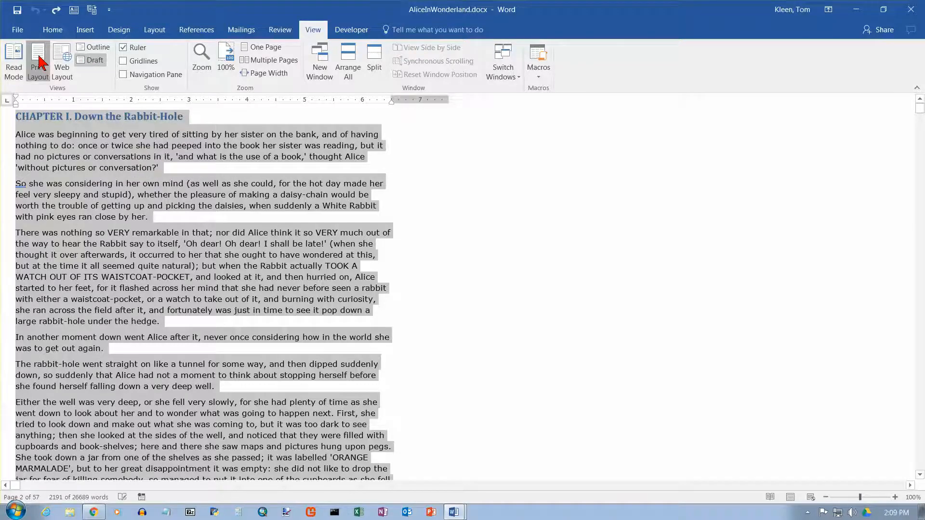
Step: Return to Print Layout showing Chapter I as a page at 100% zoom
{"action": "left_click", "coordinate": [37, 61]}
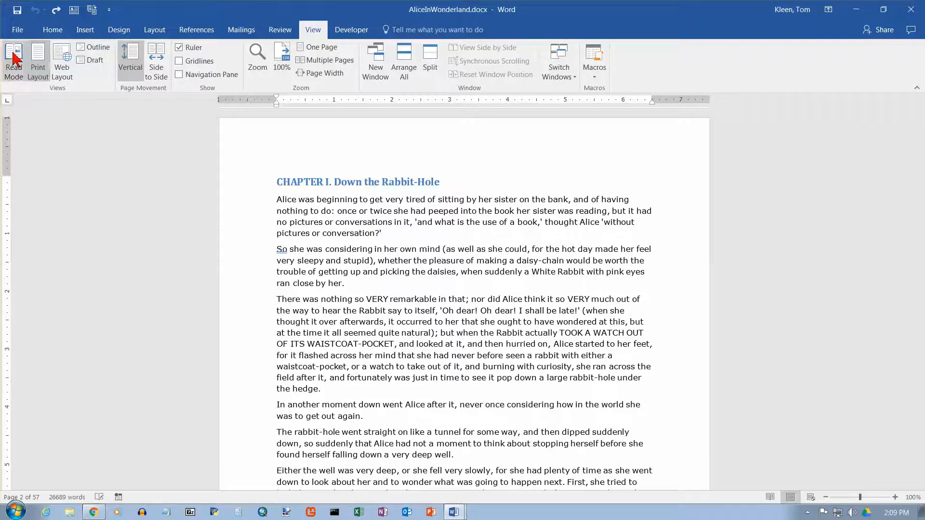
{"action": "mouse_move", "coordinate": [702, 384]}
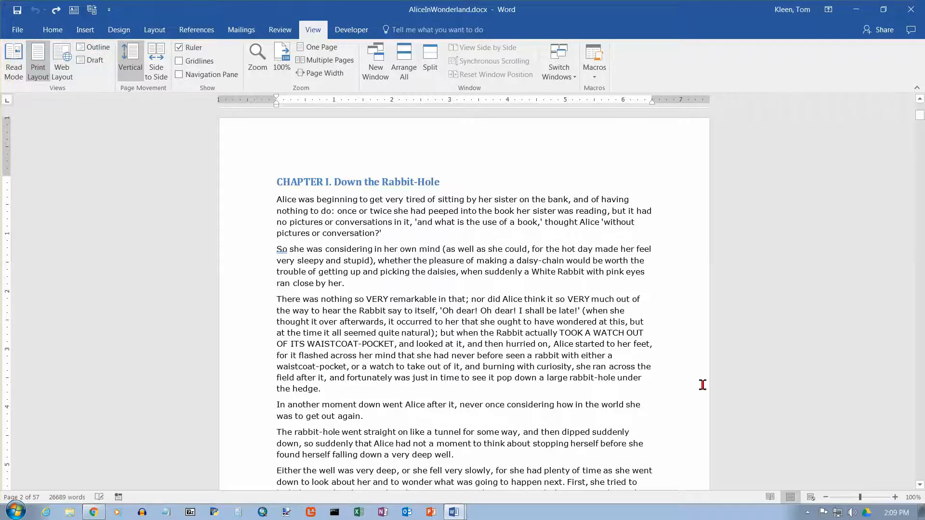
{"action": "mouse_move", "coordinate": [810, 497]}
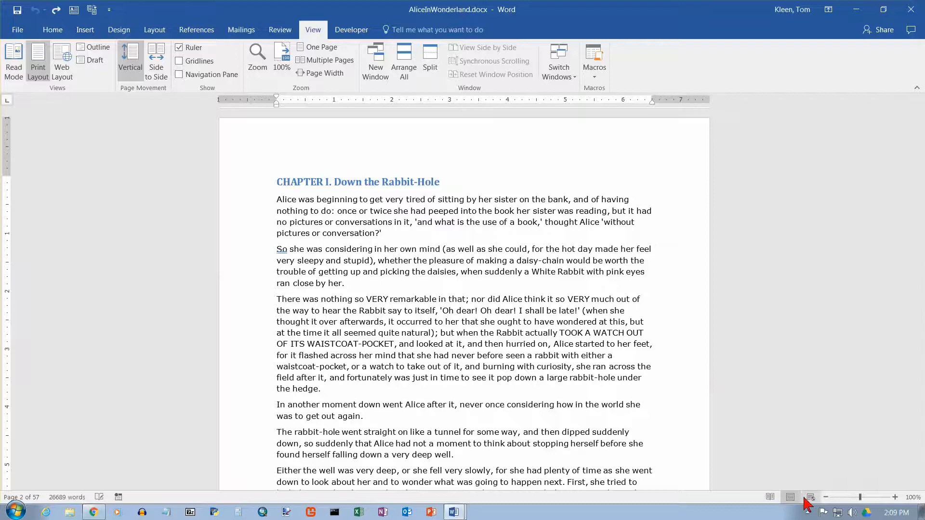
{"action": "left_click", "coordinate": [770, 497]}
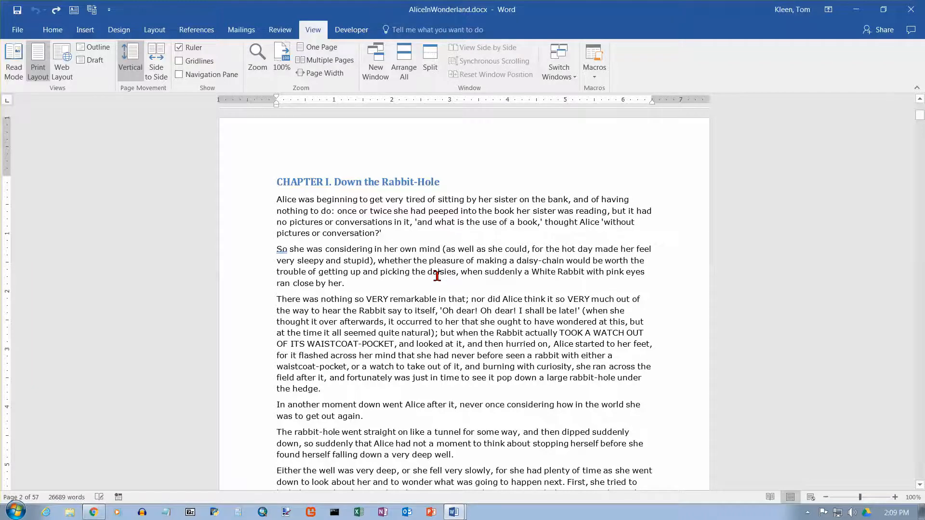
{"action": "mouse_move", "coordinate": [352, 173]}
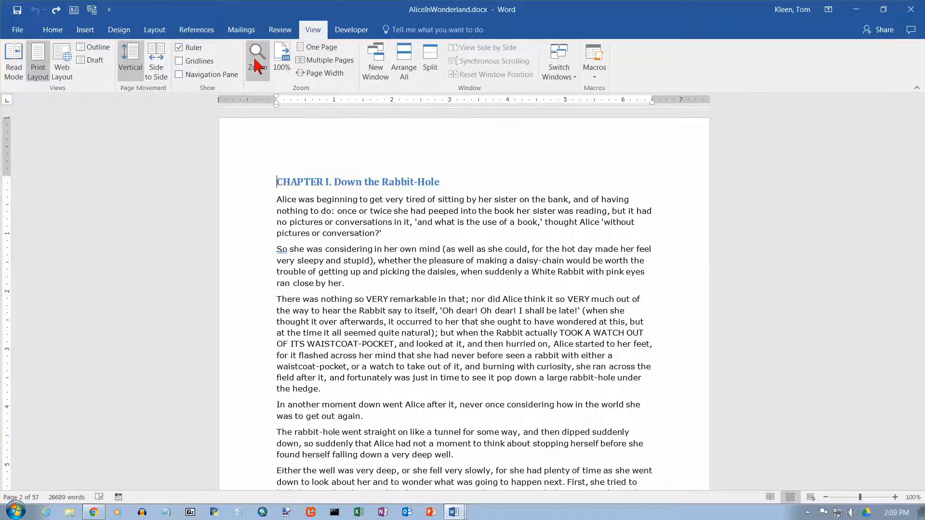
Step: Set the zoom to 75% in the Zoom dialog, then restore it to 100%
{"action": "left_click", "coordinate": [256, 56]}
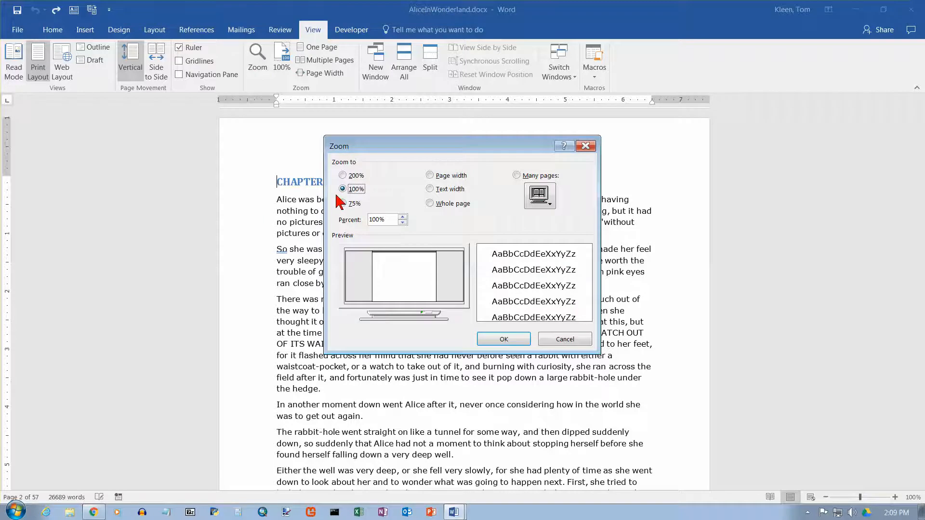
{"action": "left_click", "coordinate": [343, 203]}
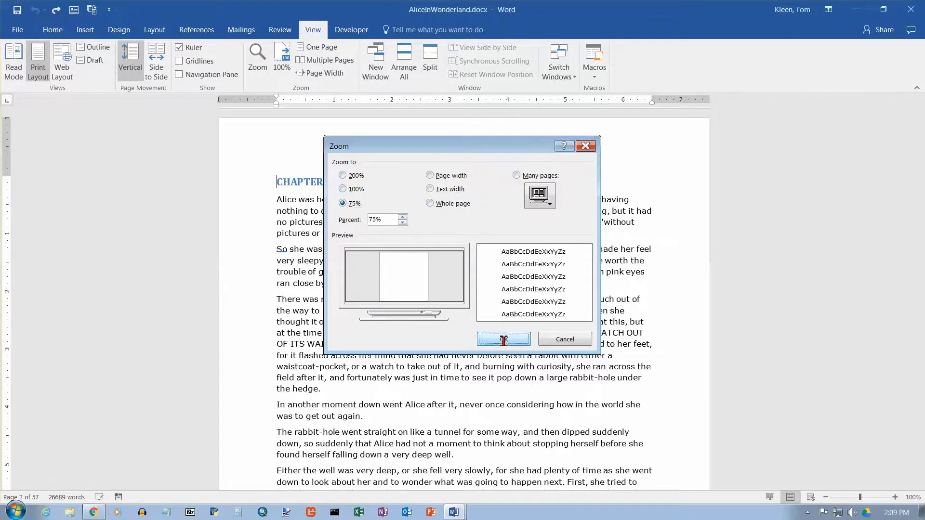
{"action": "left_click", "coordinate": [503, 339]}
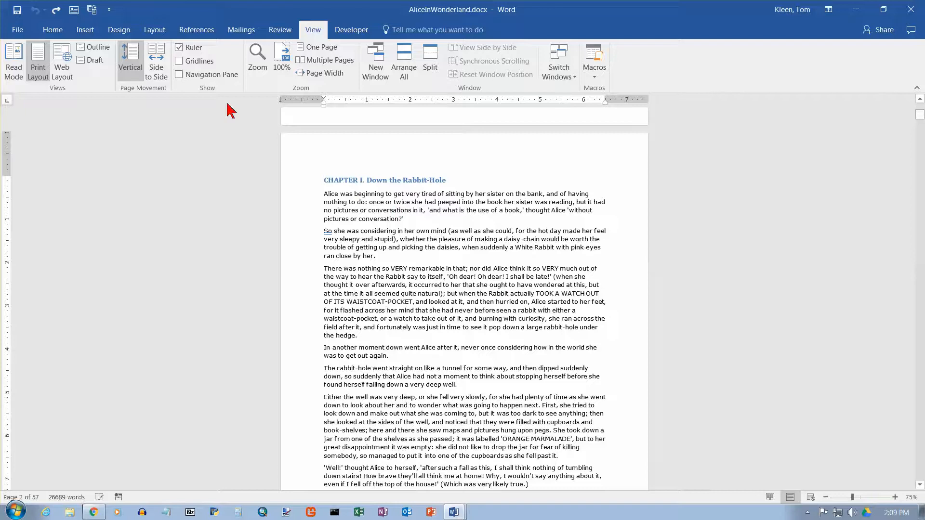
{"action": "left_click", "coordinate": [258, 59]}
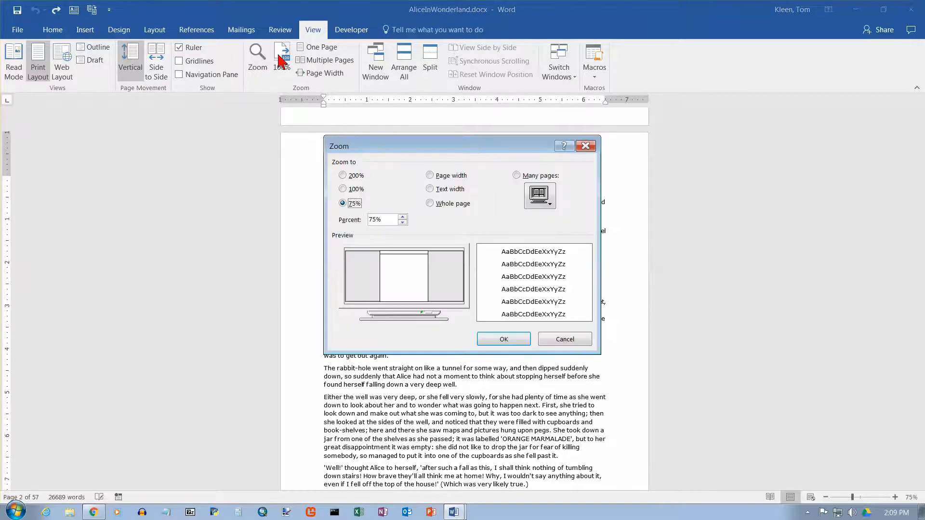
{"action": "left_click", "coordinate": [503, 338]}
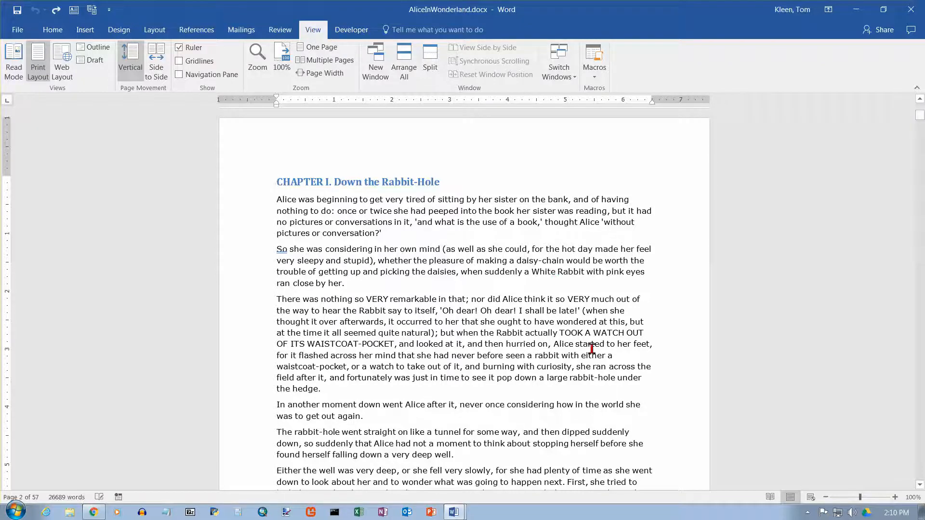
{"action": "mouse_move", "coordinate": [862, 503]}
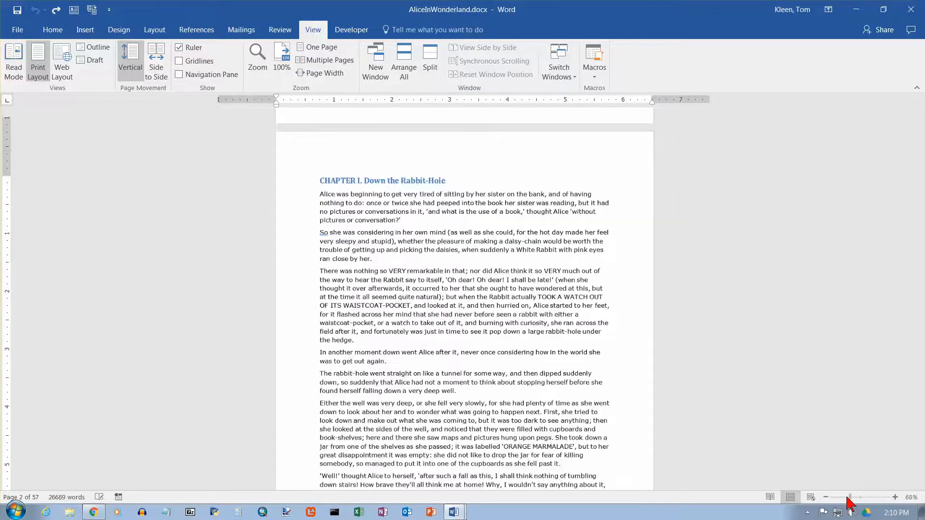
Step: Move the status-bar zoom slider in and out, finishing at 10% page thumbnails
{"action": "left_click", "coordinate": [826, 497]}
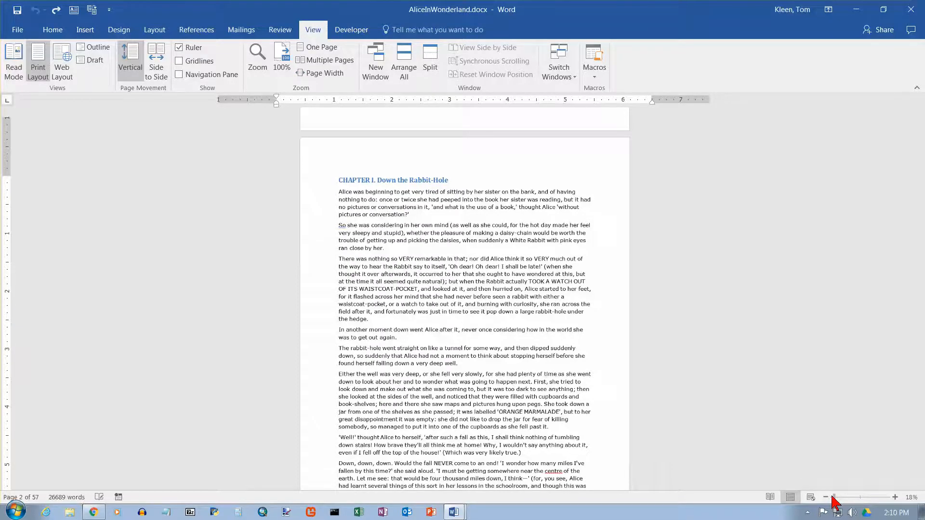
{"action": "left_click", "coordinate": [894, 497]}
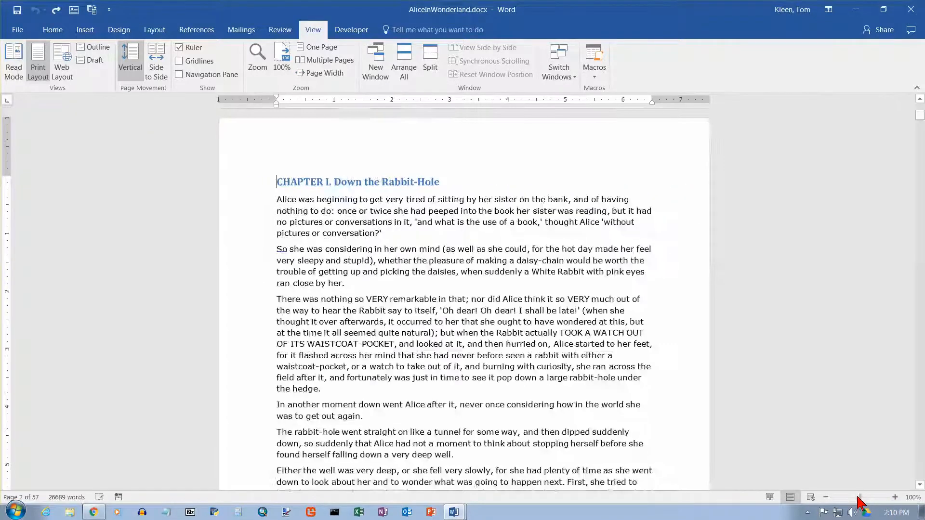
{"action": "left_click", "coordinate": [828, 497]}
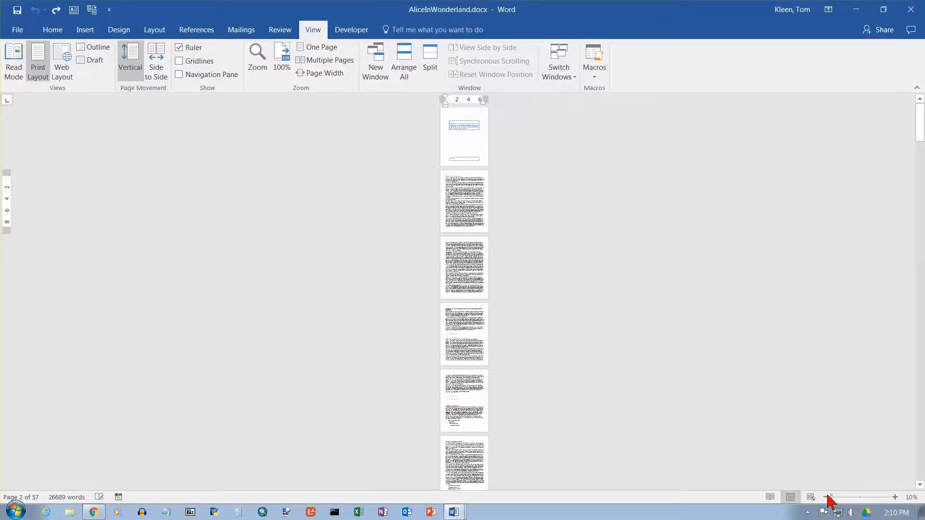
{"action": "left_click", "coordinate": [895, 497]}
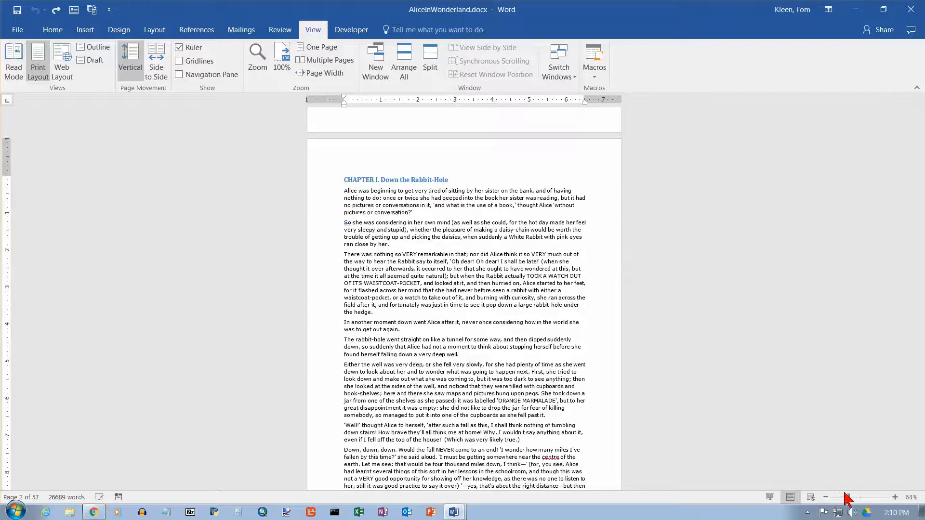
{"action": "left_click", "coordinate": [826, 497]}
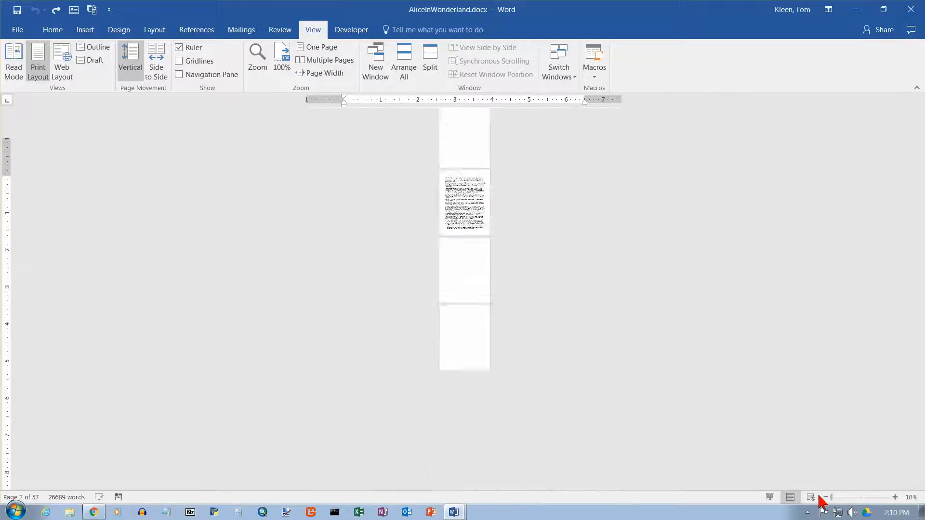
{"action": "left_click", "coordinate": [895, 497]}
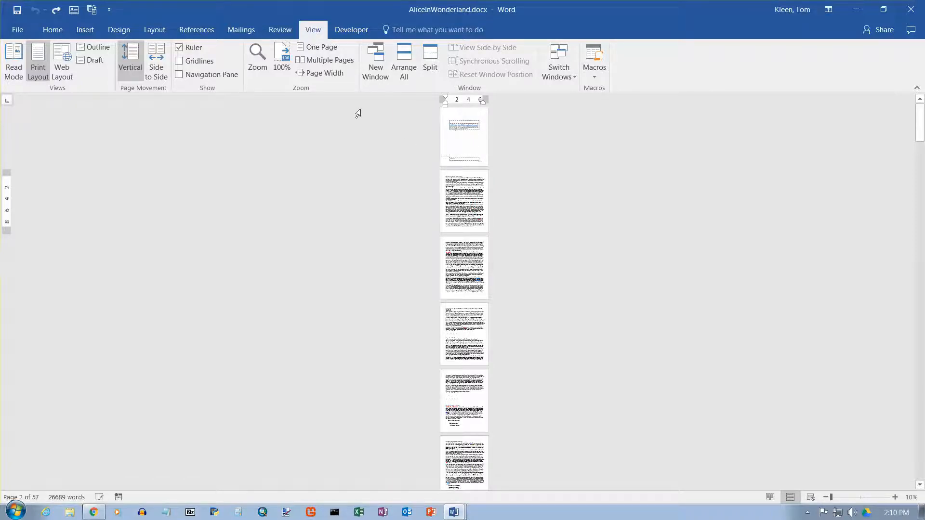
{"action": "mouse_move", "coordinate": [464, 161]}
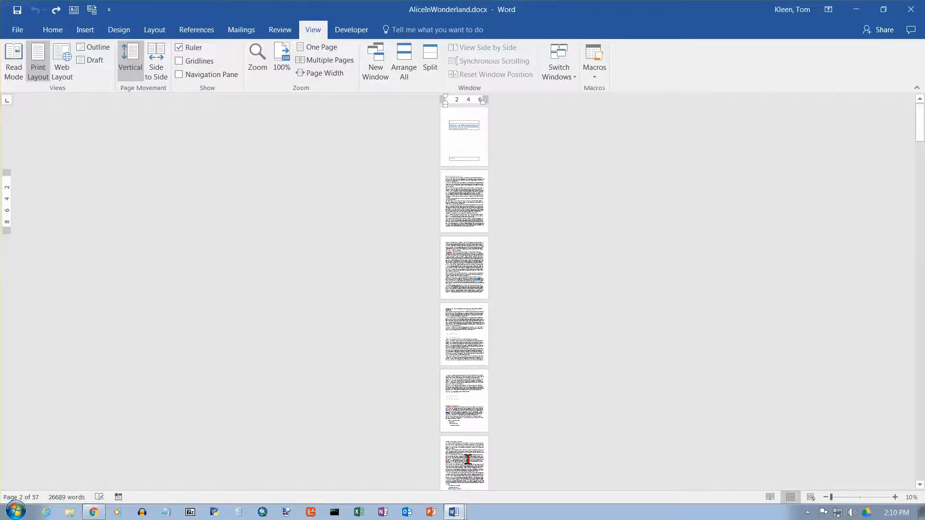
{"action": "mouse_move", "coordinate": [465, 150]}
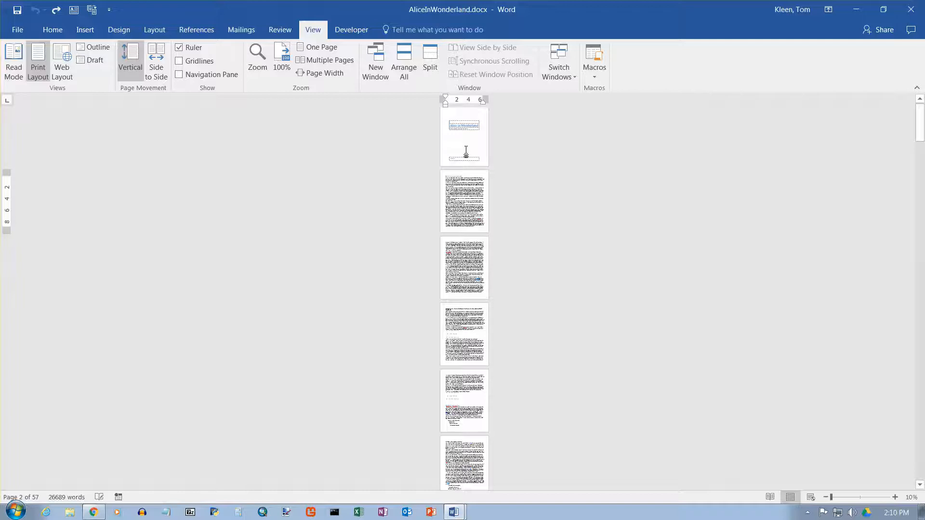
Step: Tile all 57 pages across the window in rows via Multiple Pages, dropping zoom to 10%
{"action": "left_click", "coordinate": [324, 60]}
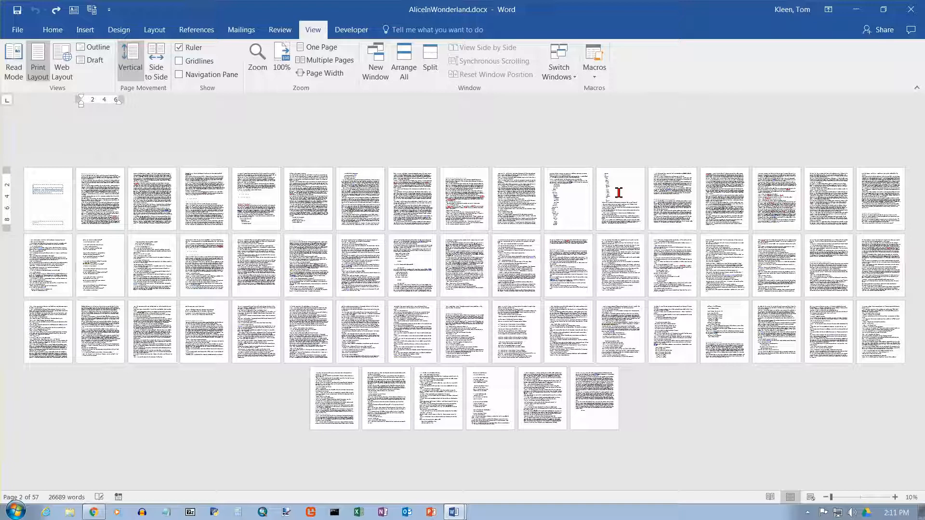
{"action": "mouse_move", "coordinate": [619, 175]}
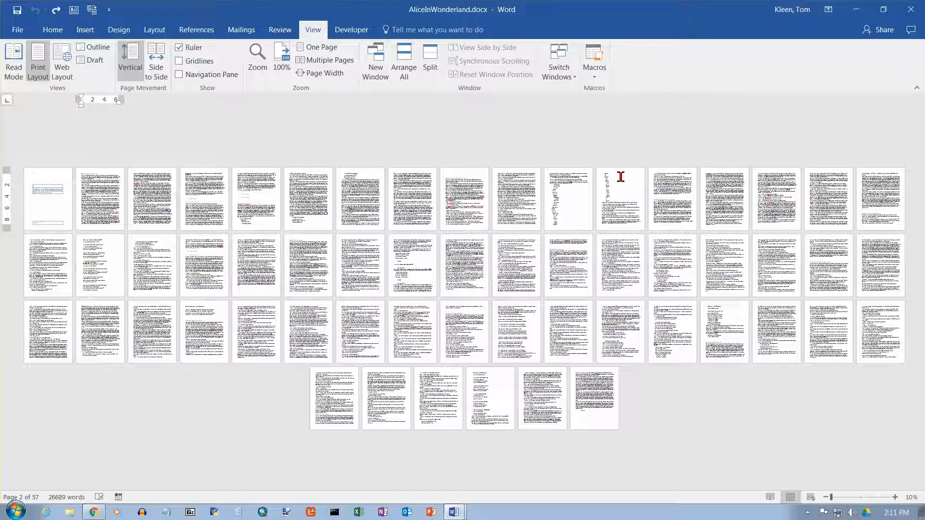
{"action": "mouse_move", "coordinate": [576, 218]}
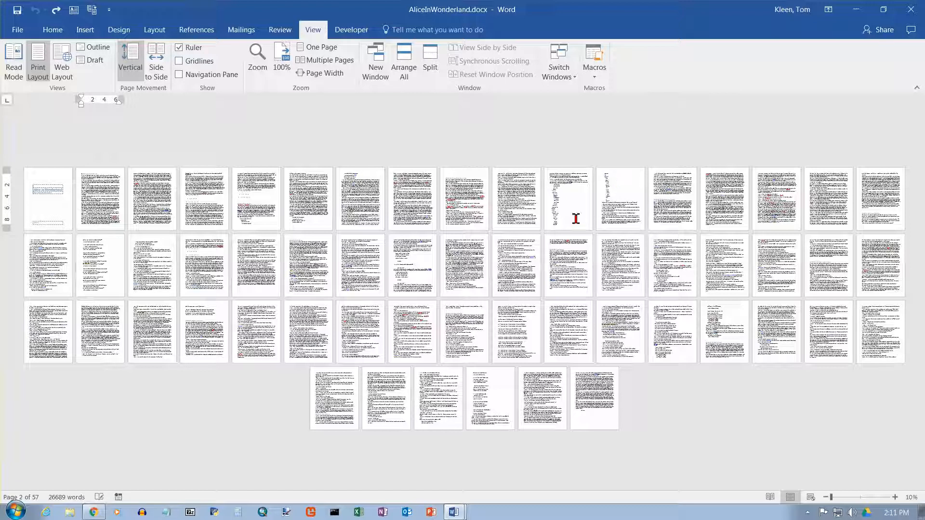
{"action": "mouse_move", "coordinate": [619, 205]}
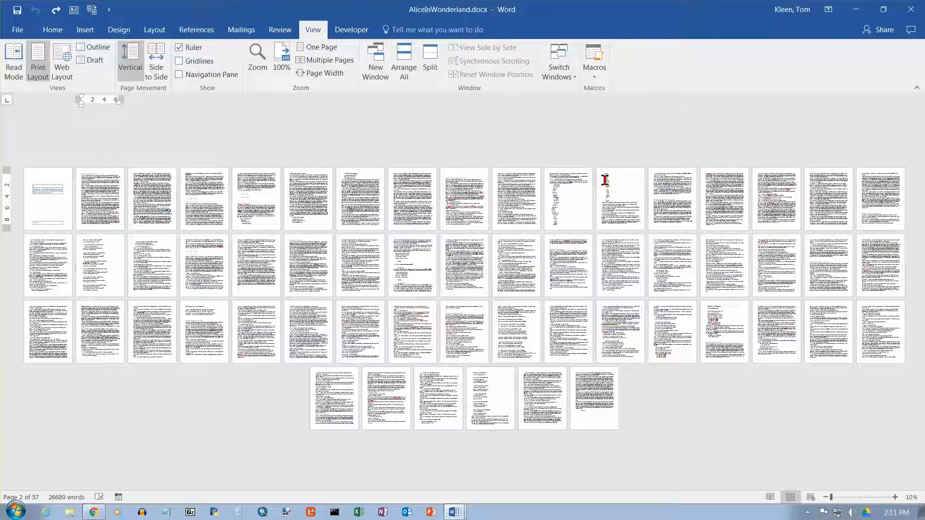
{"action": "mouse_move", "coordinate": [575, 214]}
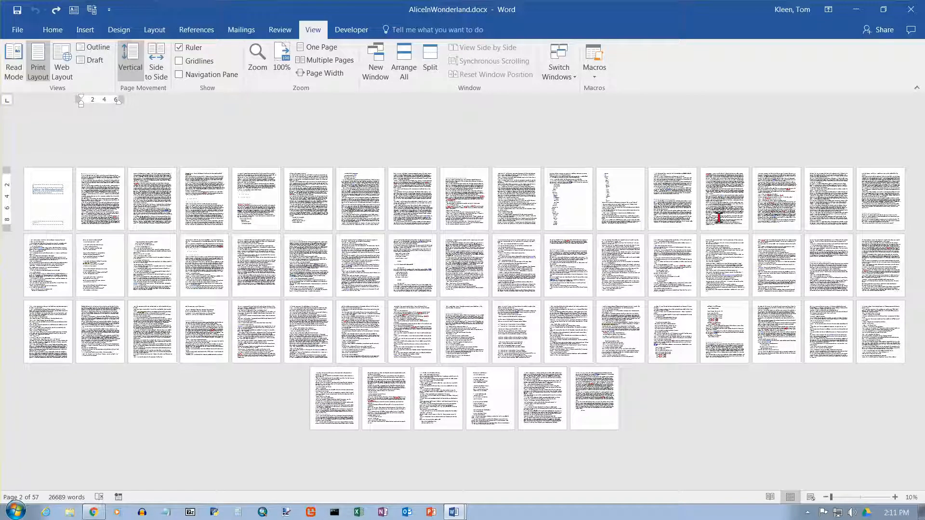
{"action": "mouse_move", "coordinate": [553, 383]}
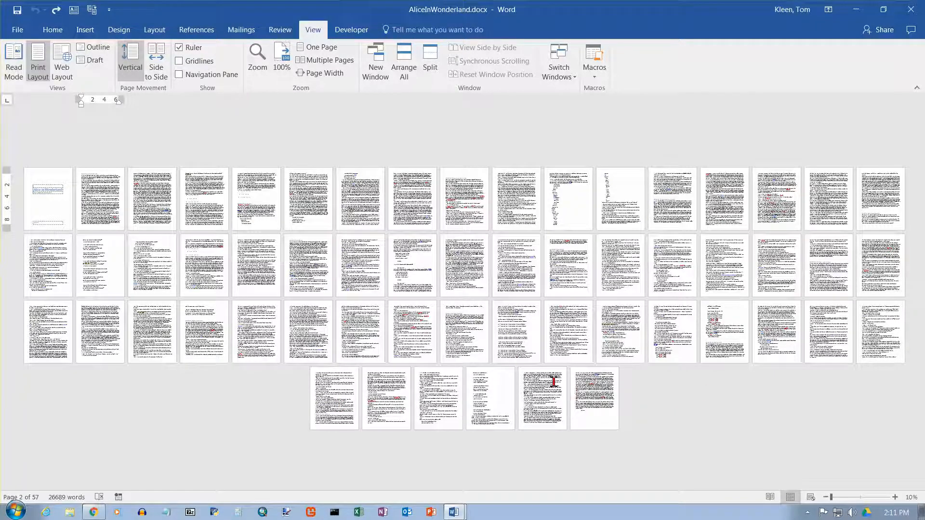
{"action": "mouse_move", "coordinate": [654, 390]}
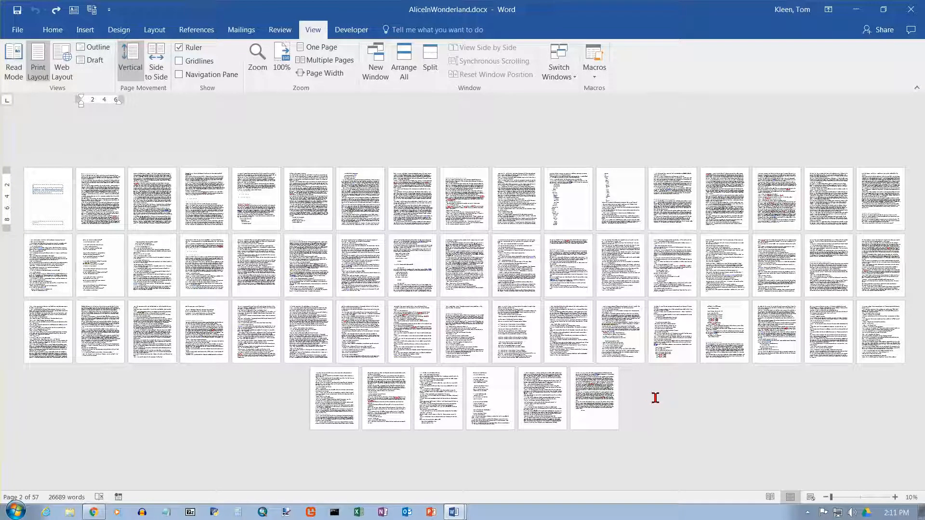
{"action": "mouse_move", "coordinate": [650, 399]}
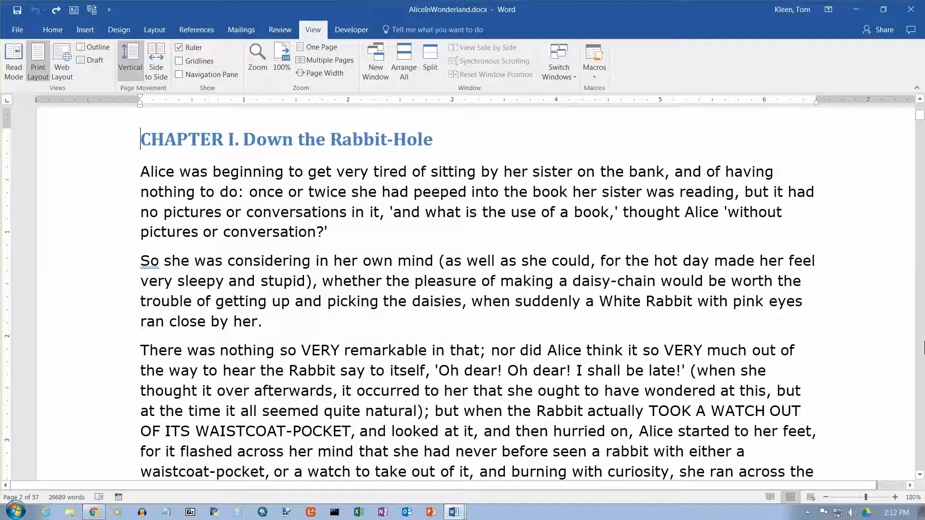
{"action": "mouse_move", "coordinate": [312, 186]}
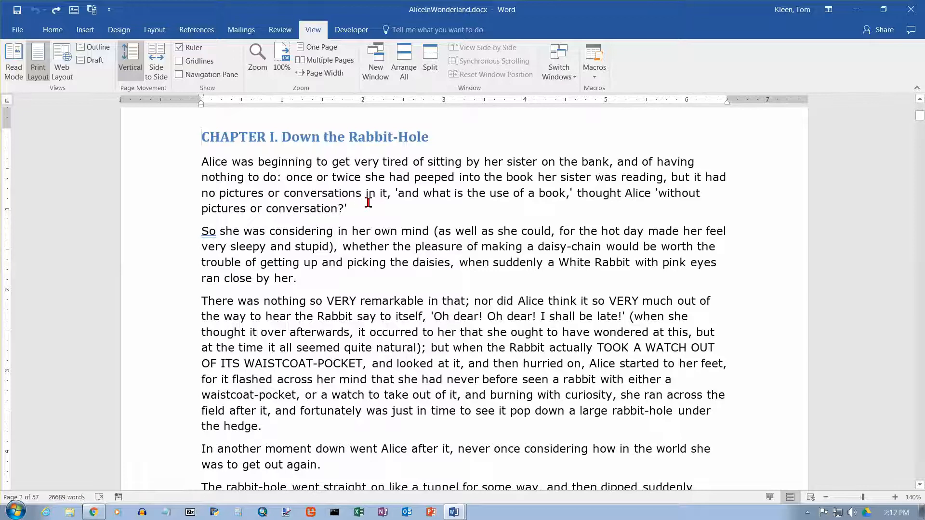
{"action": "mouse_move", "coordinate": [369, 207]}
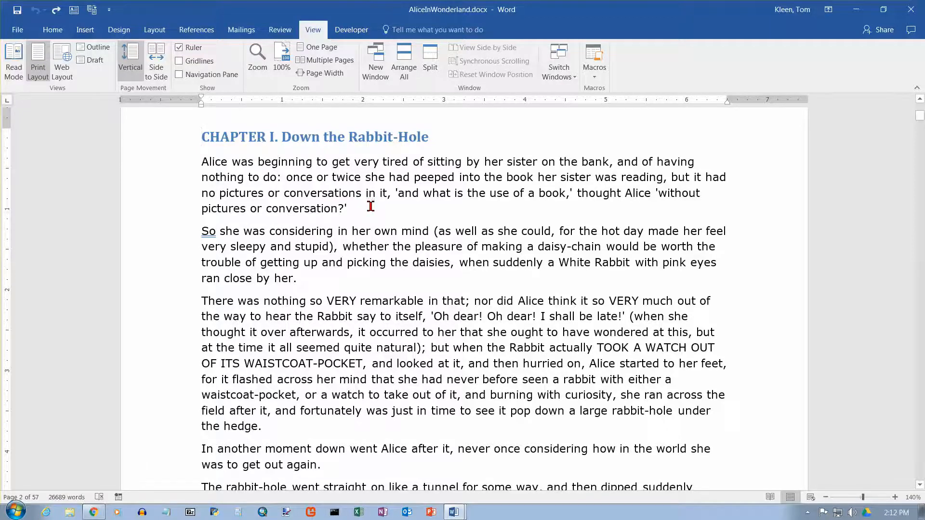
Step: Enlarge Chapter I's opening page to about 140% using Ctrl+mouse wheel
{"action": "left_click", "coordinate": [203, 136]}
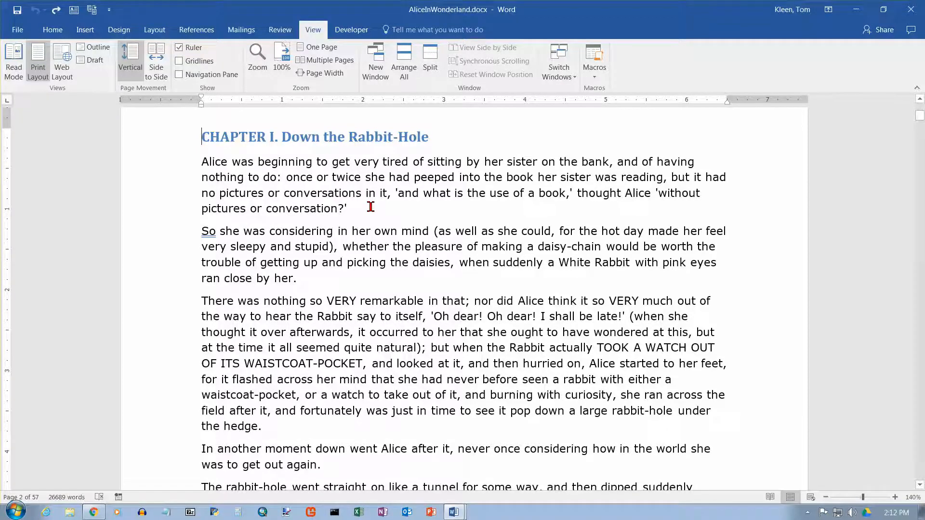